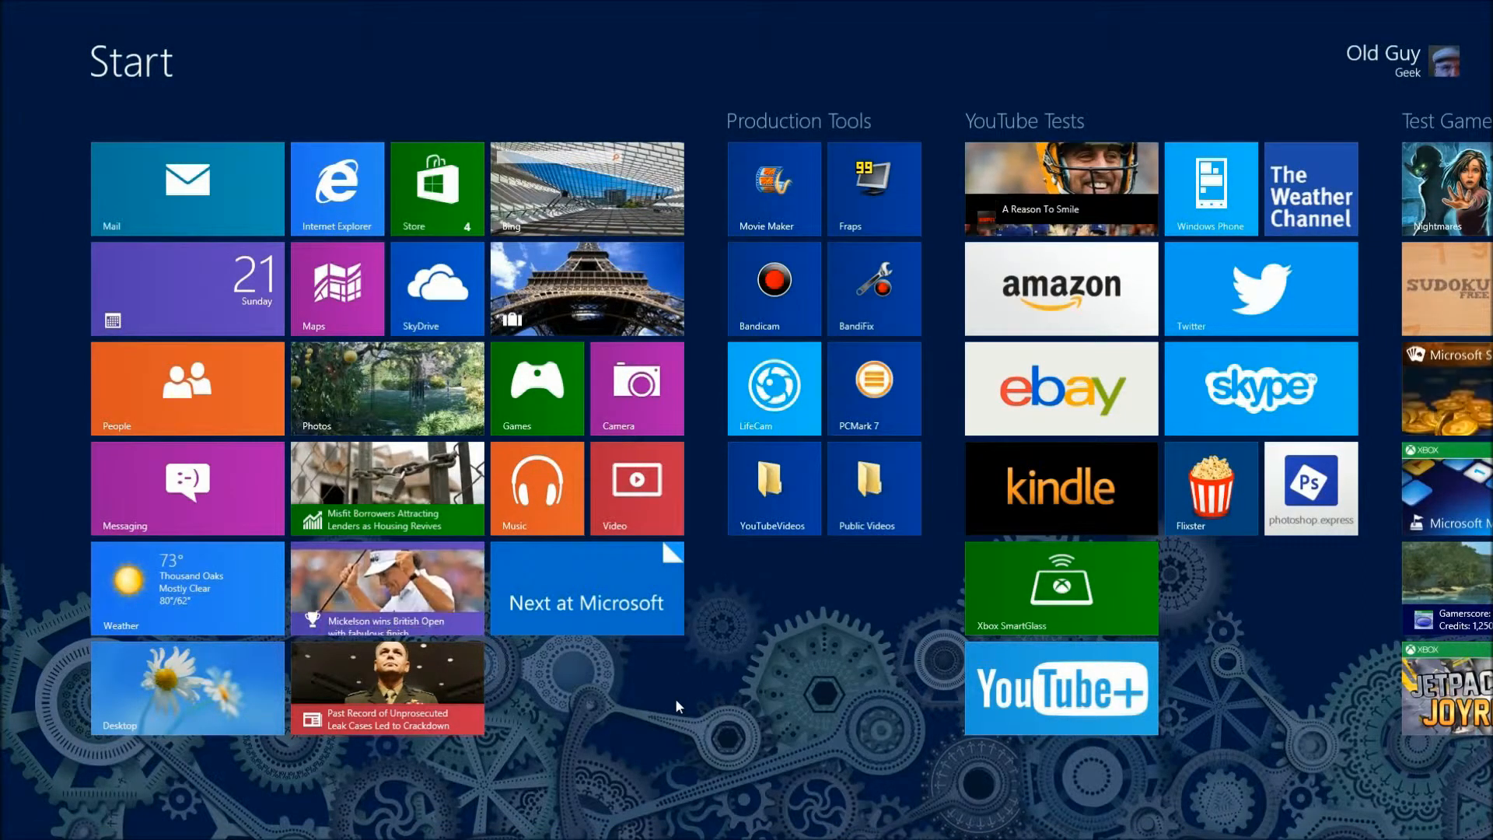
- Open the Windows Store and search for "microsoft translator"
left_click(437, 188)
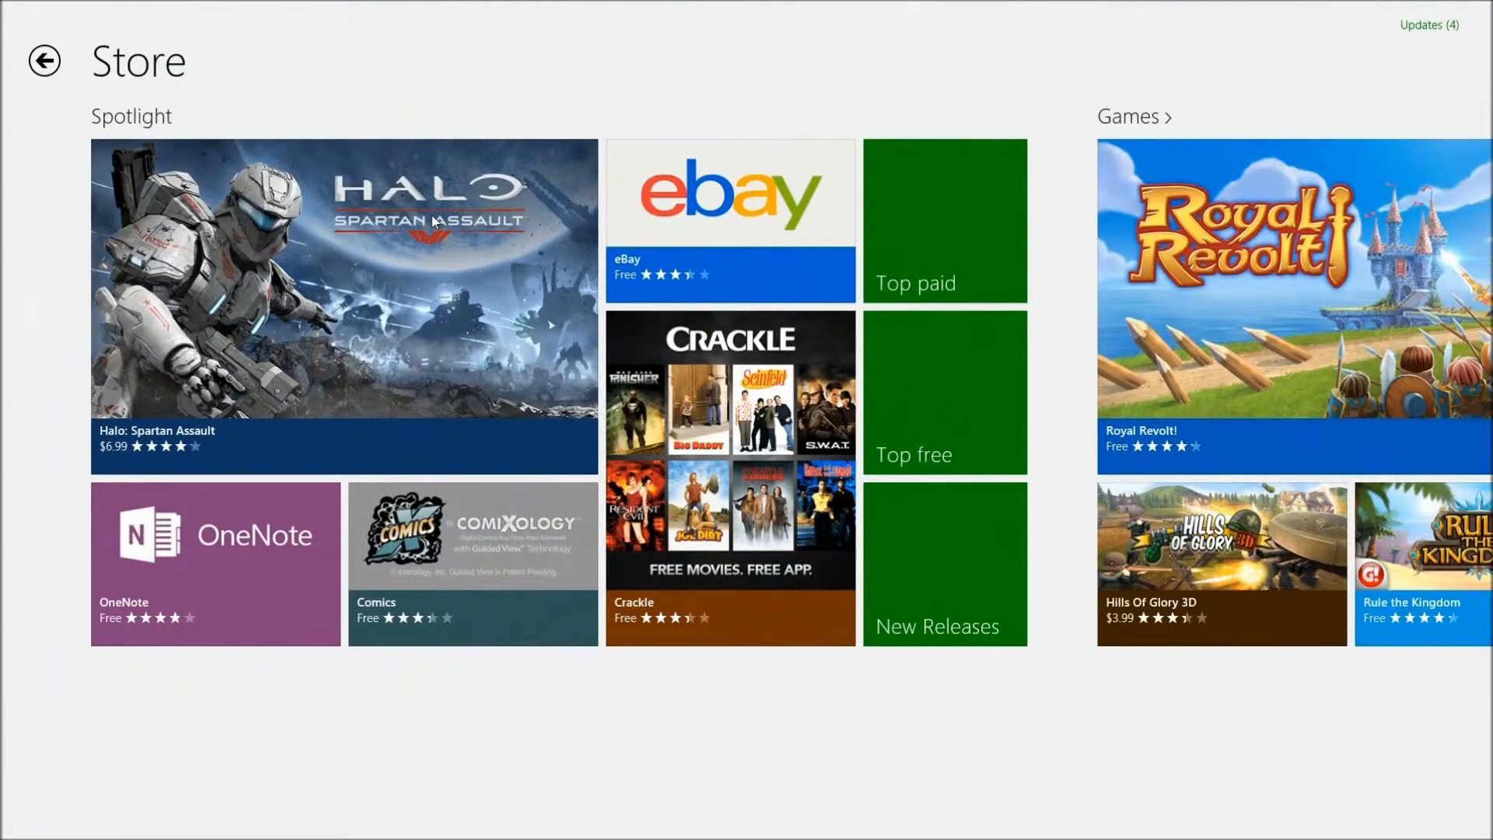
type("mic")
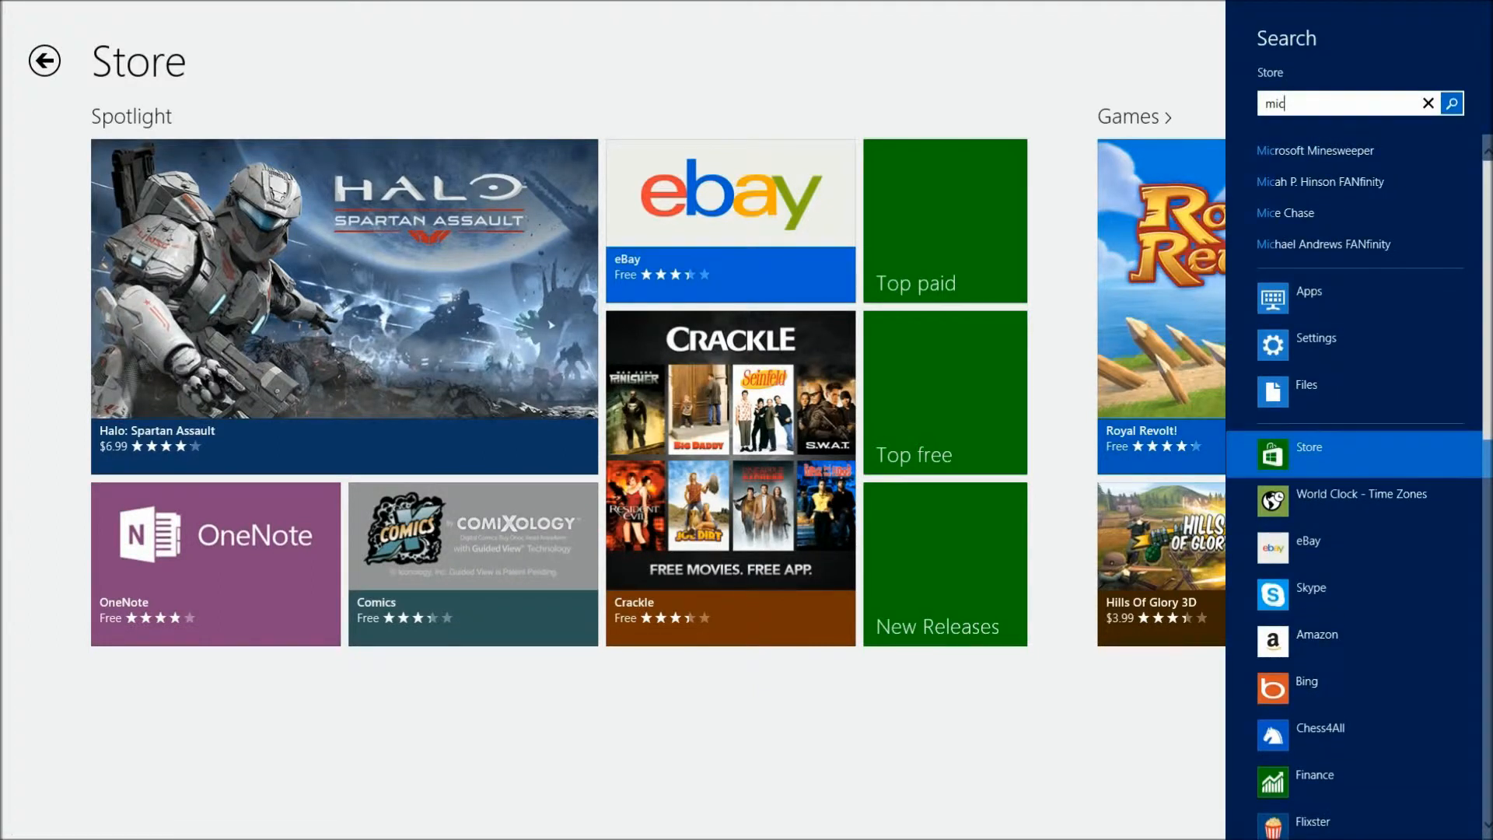
type("microsoft translator")
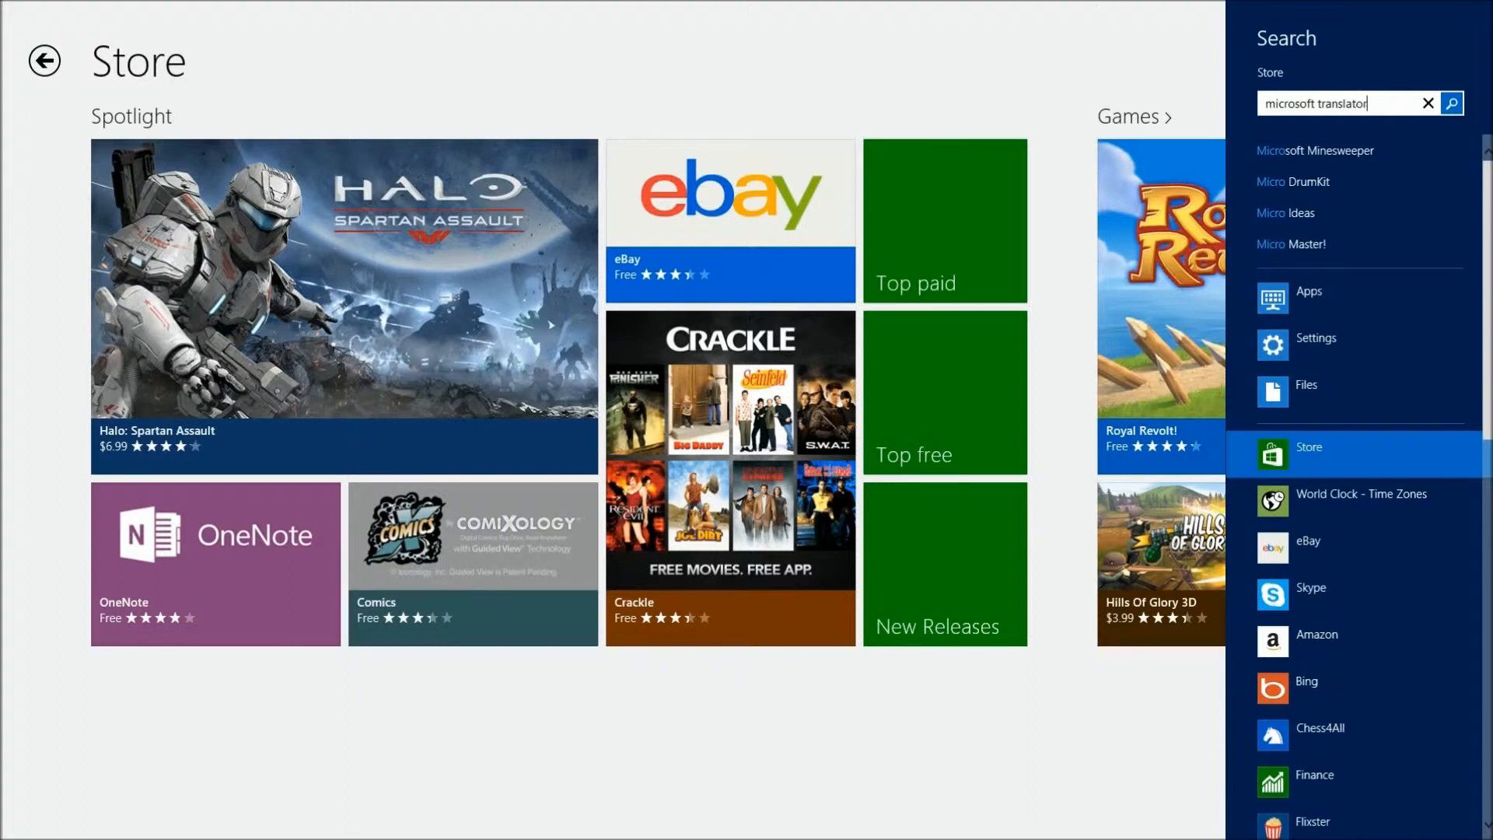
- Run the translator search and open the Bing Translator app page from the results
left_click(1456, 103)
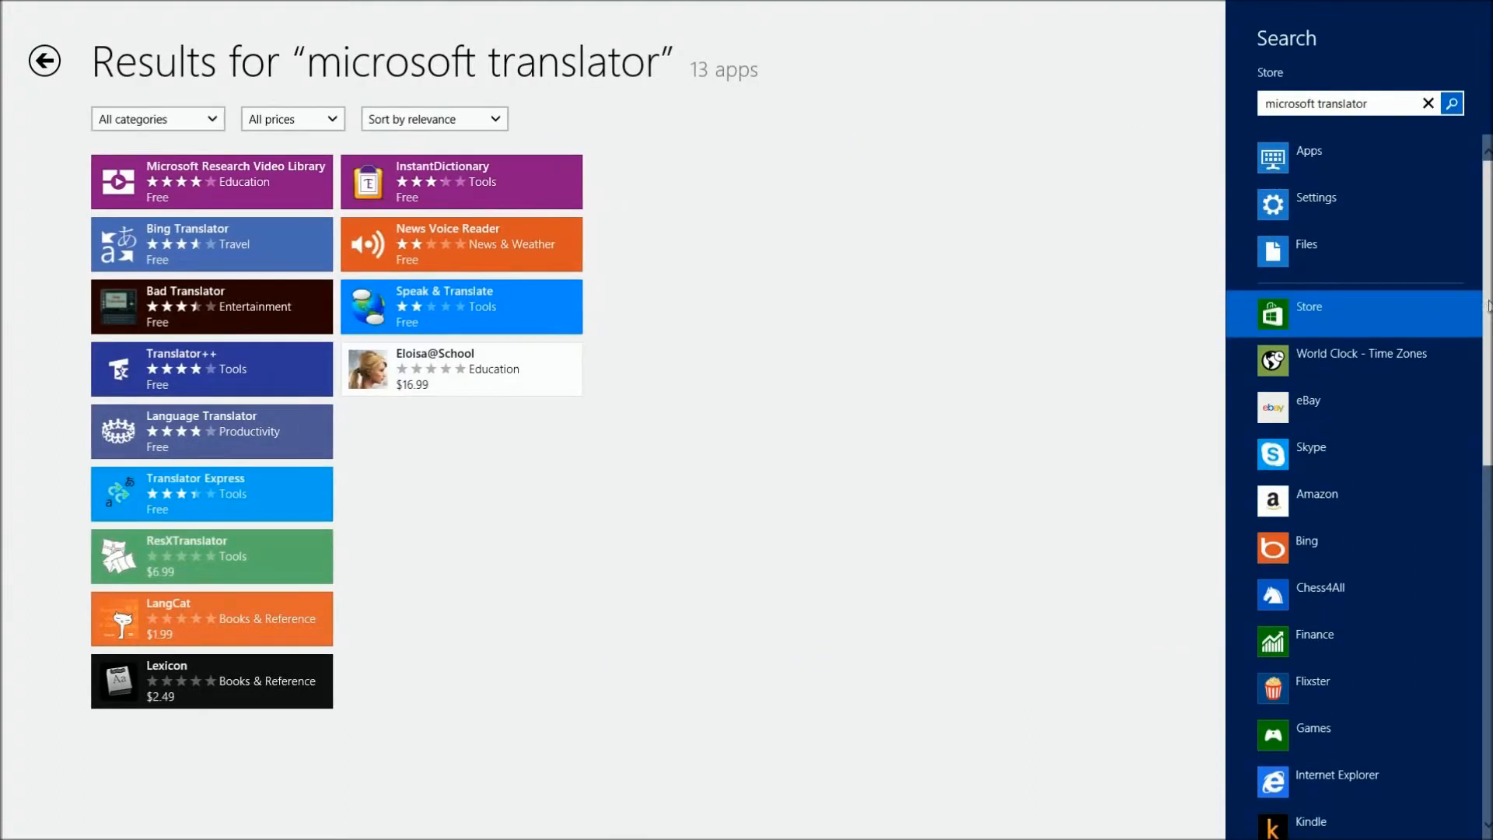
mouse_move(195, 252)
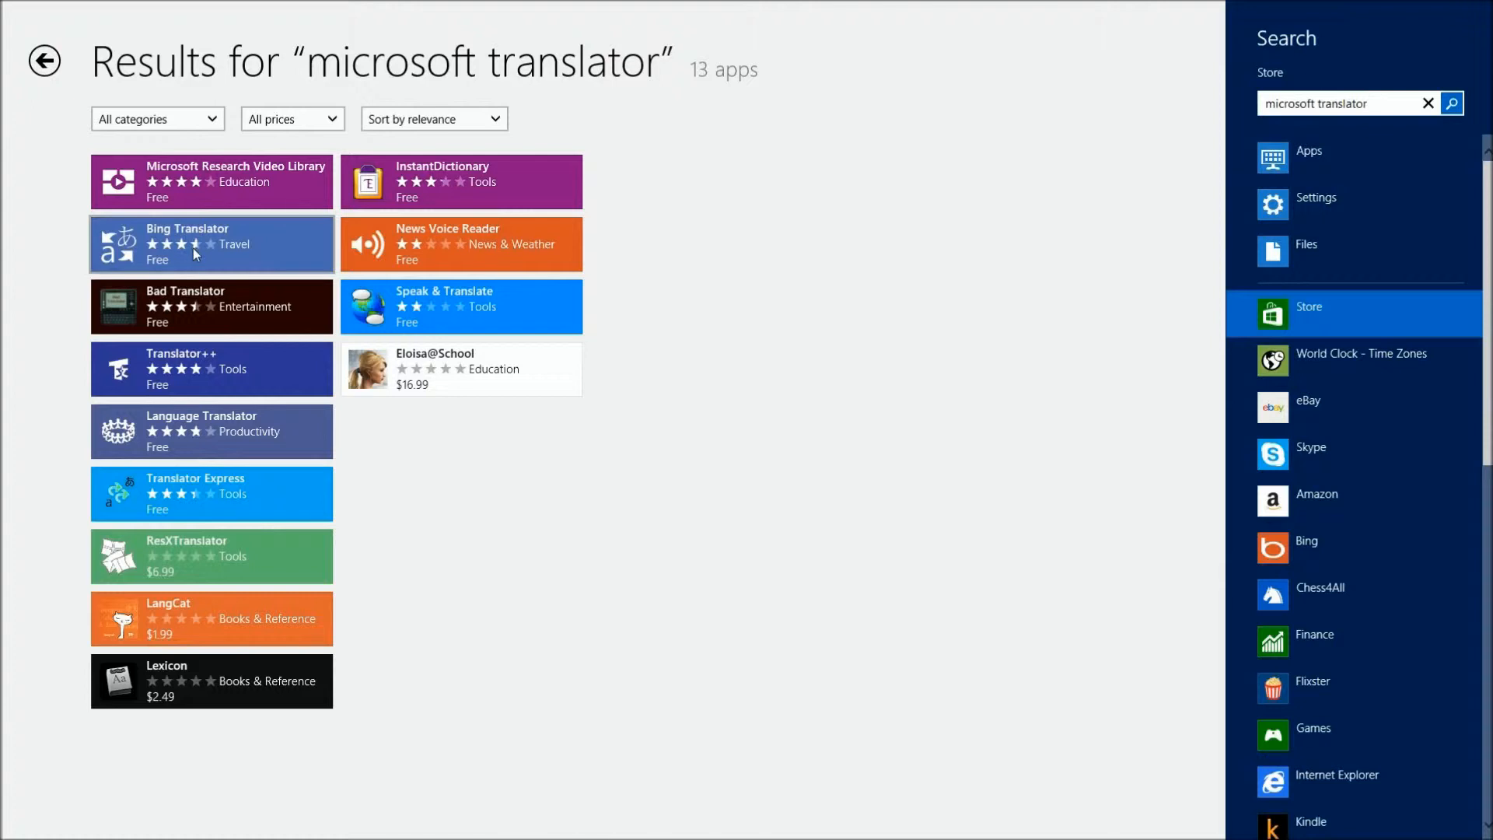
left_click(210, 244)
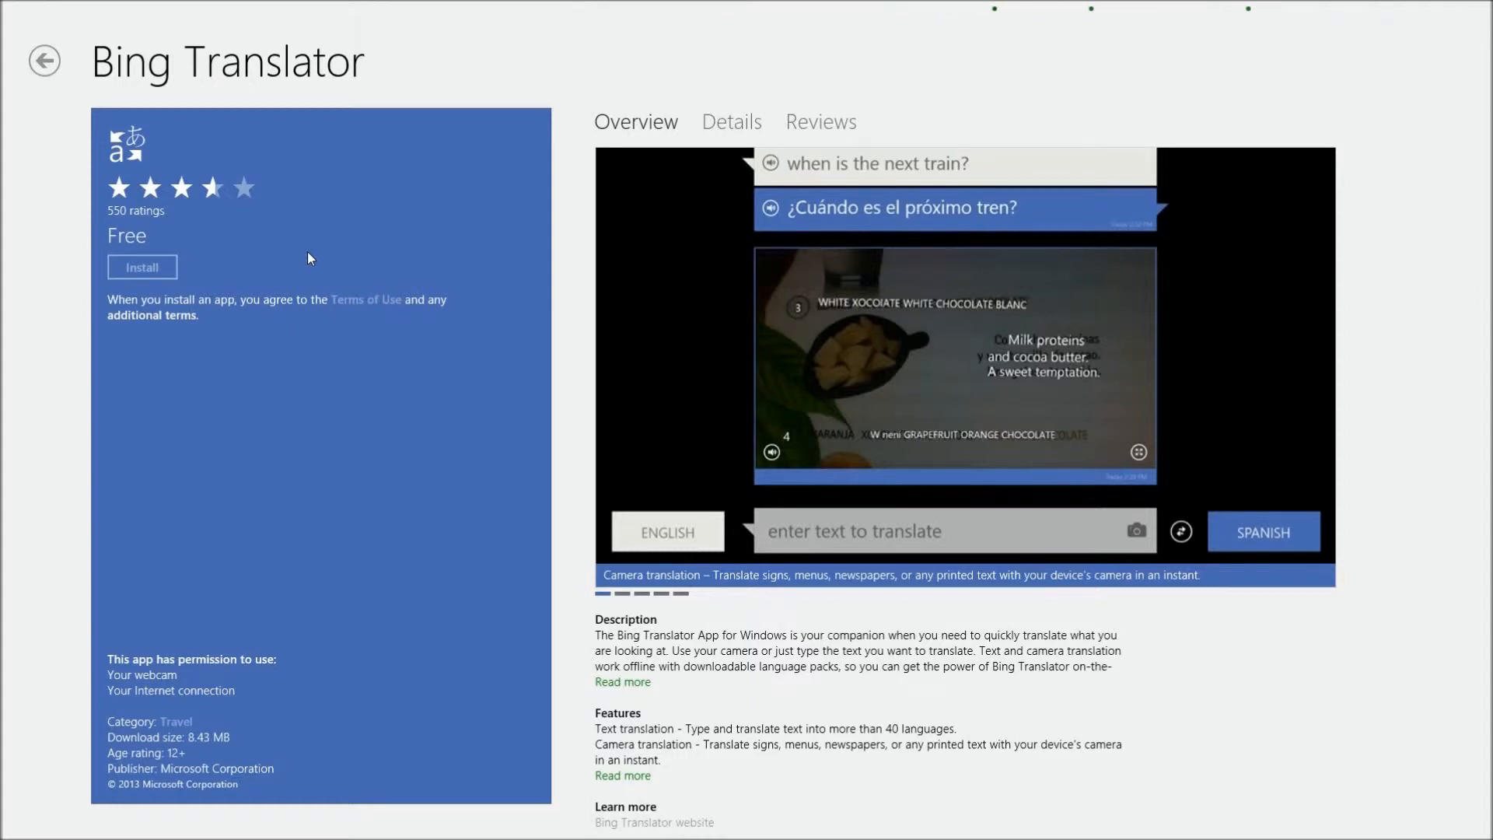
- Install Bing Translator and translate "hotel" and "dinner" into Spanish
left_click(47, 60)
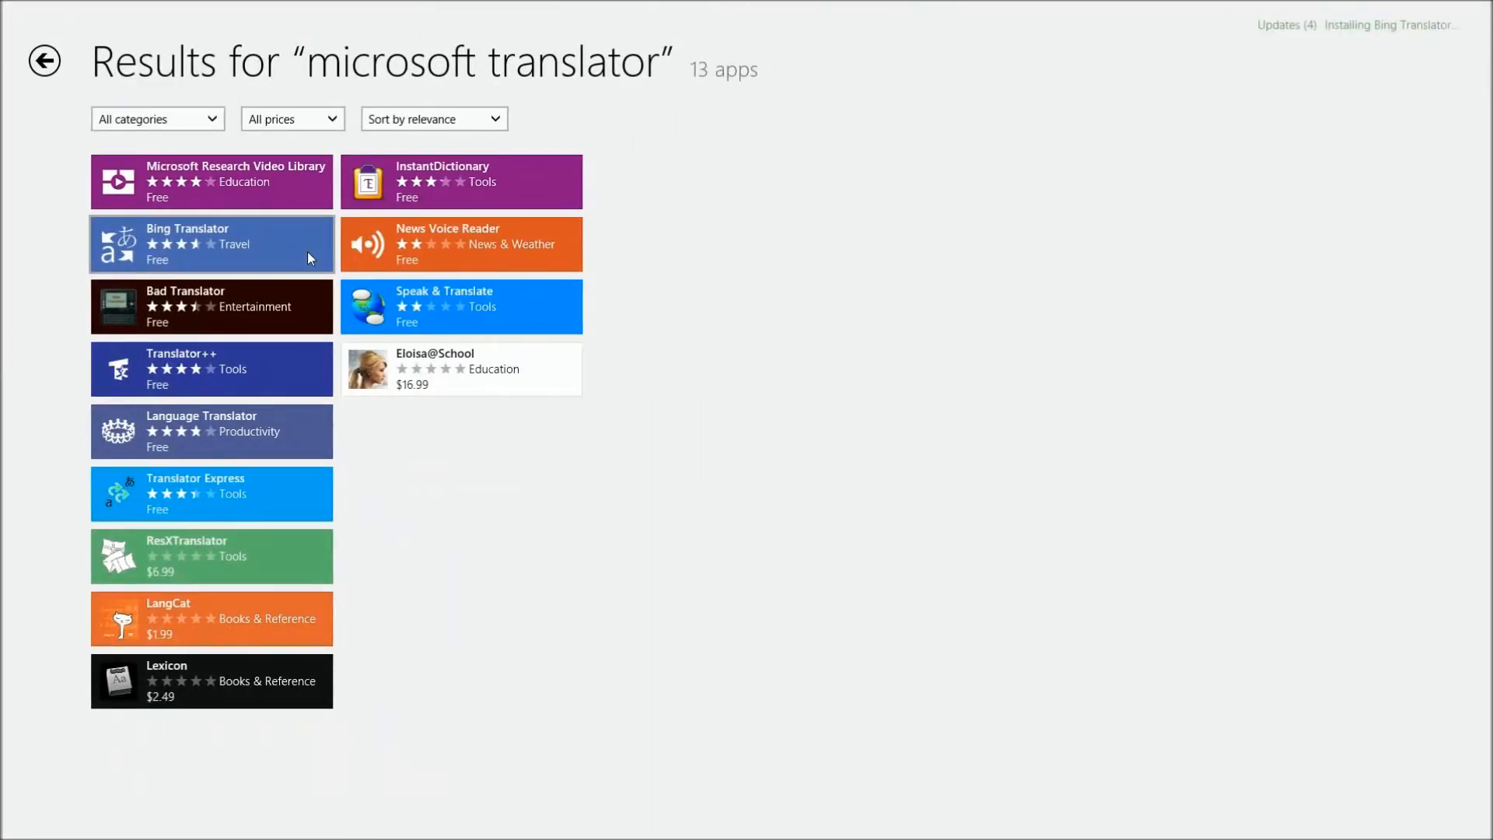
mouse_move(1405, 31)
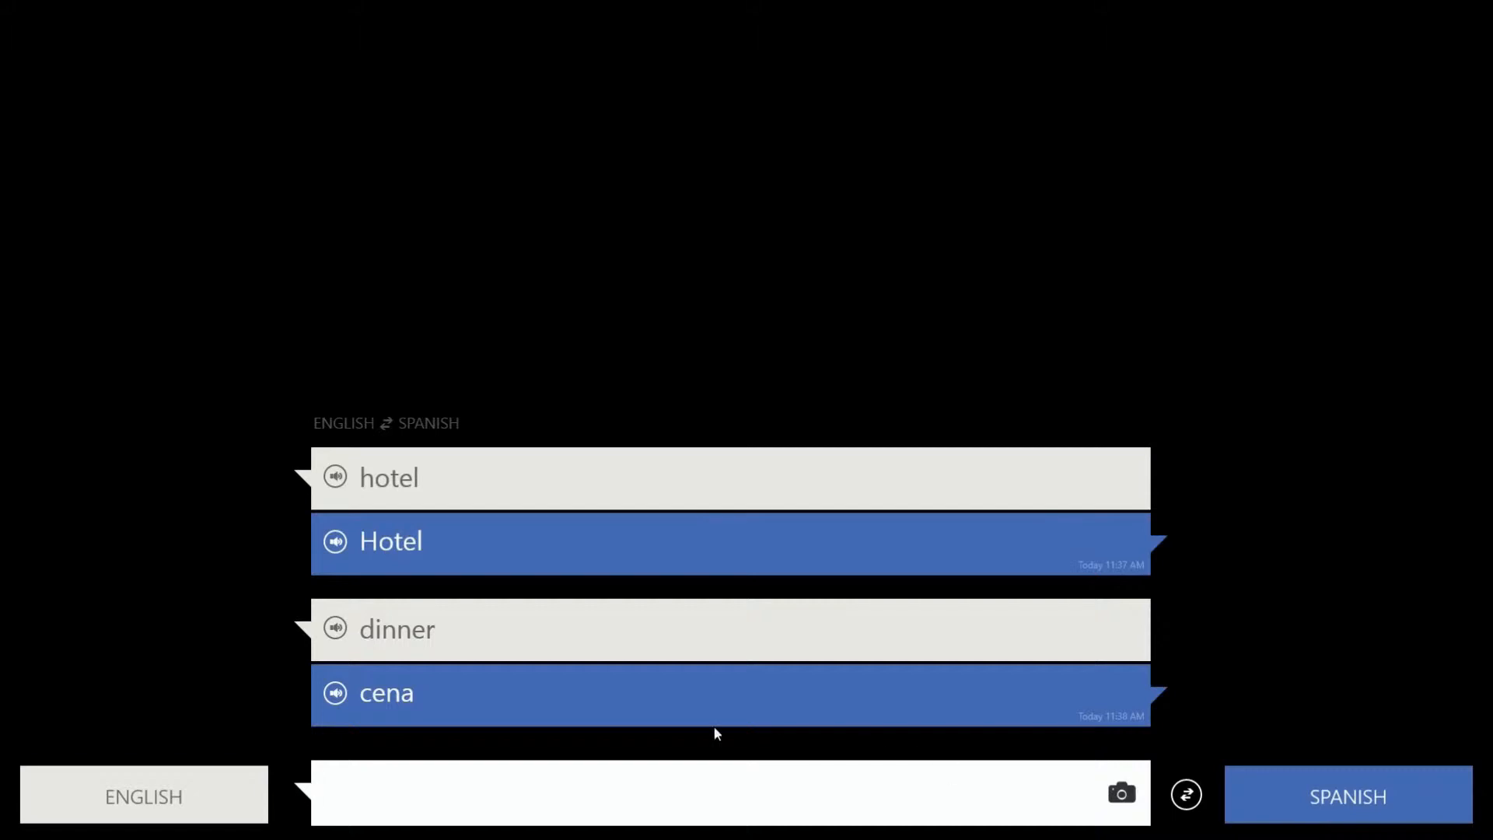
left_click(334, 693)
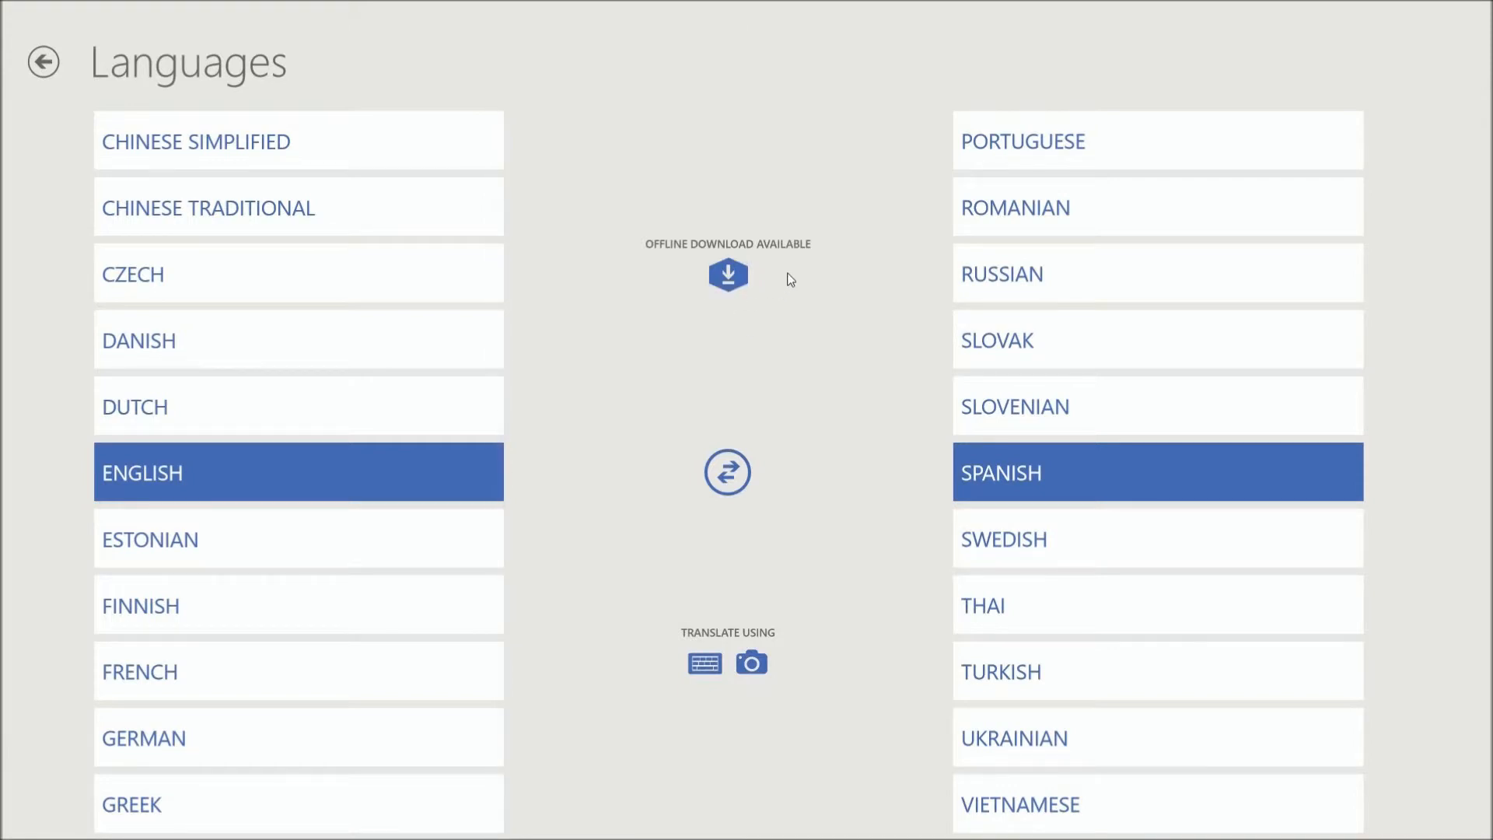
mouse_move(794, 294)
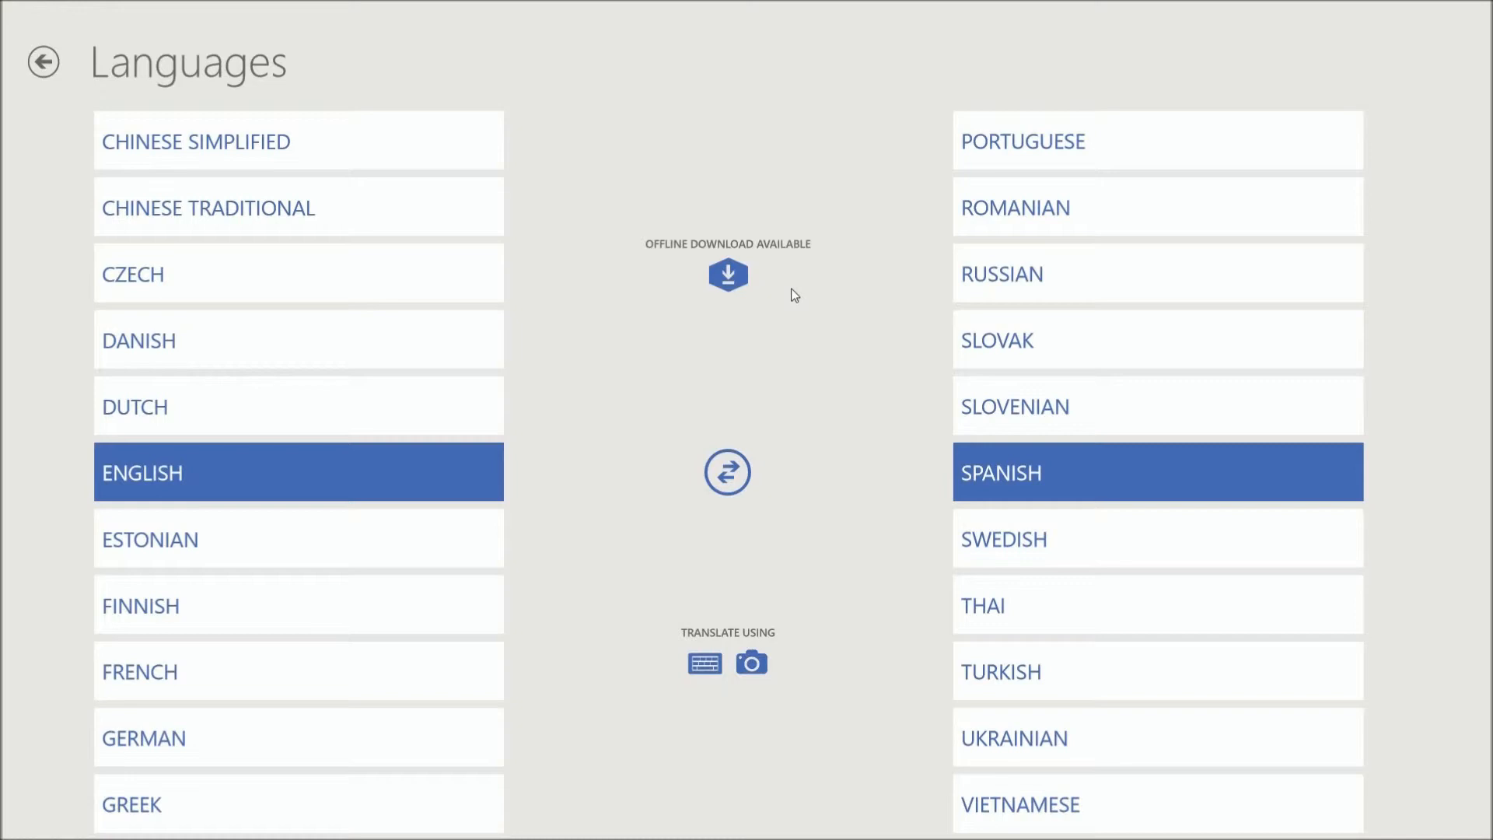
- Choose typing as the input method and swap the pair to Spanish-to-English
left_click(703, 663)
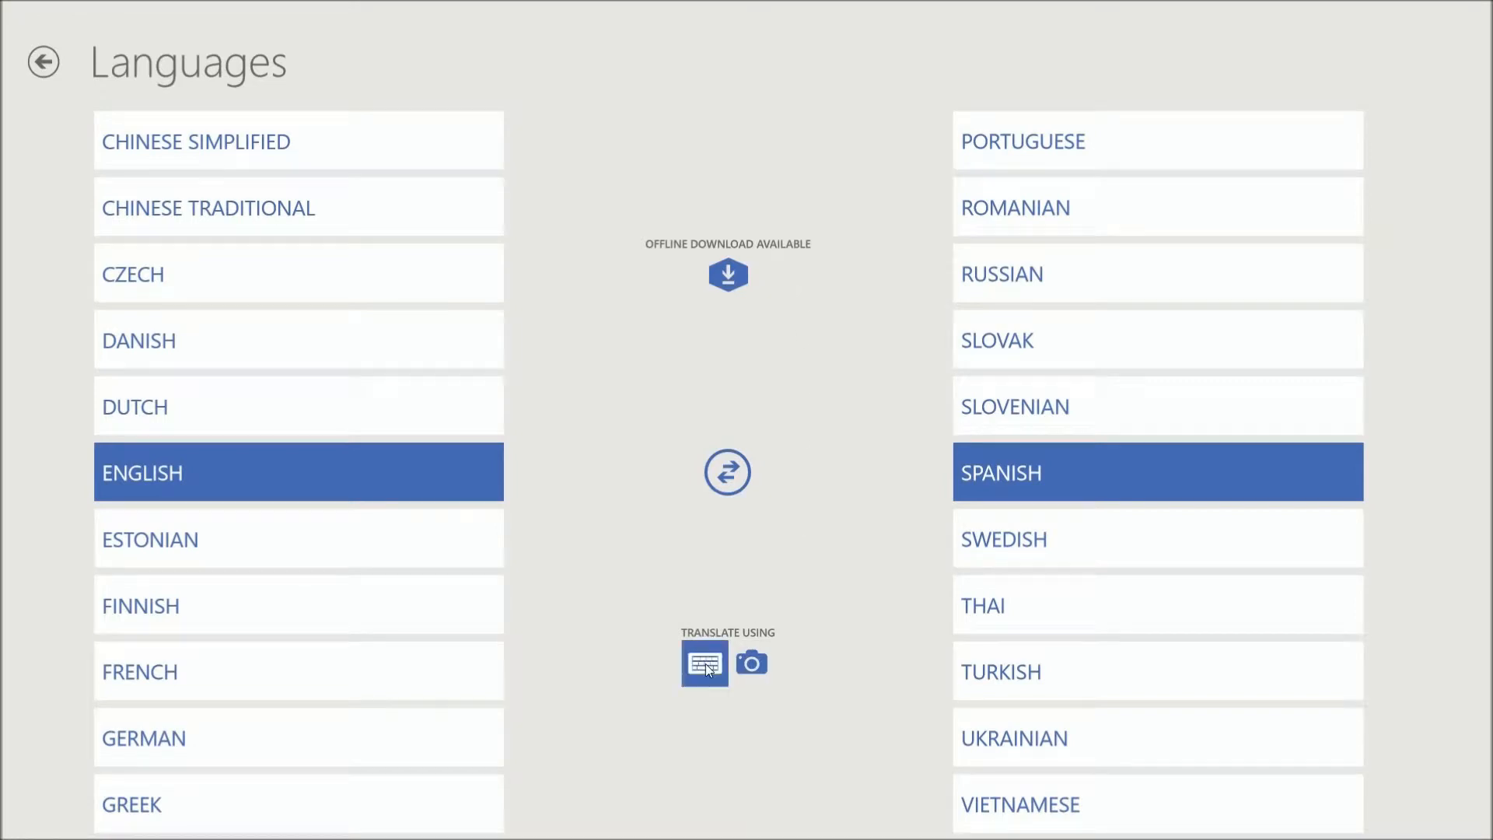
left_click(703, 663)
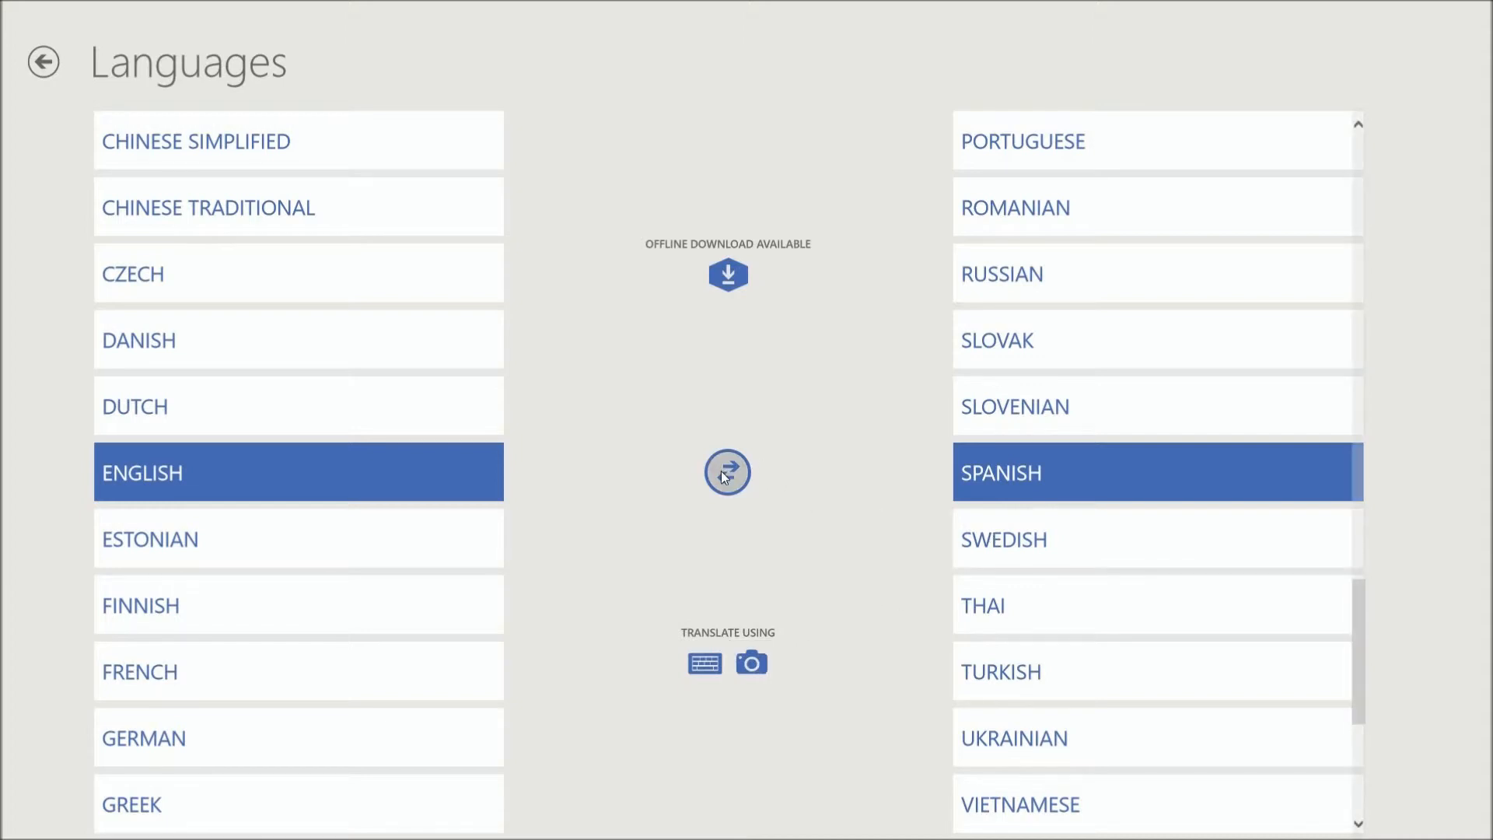
left_click(728, 472)
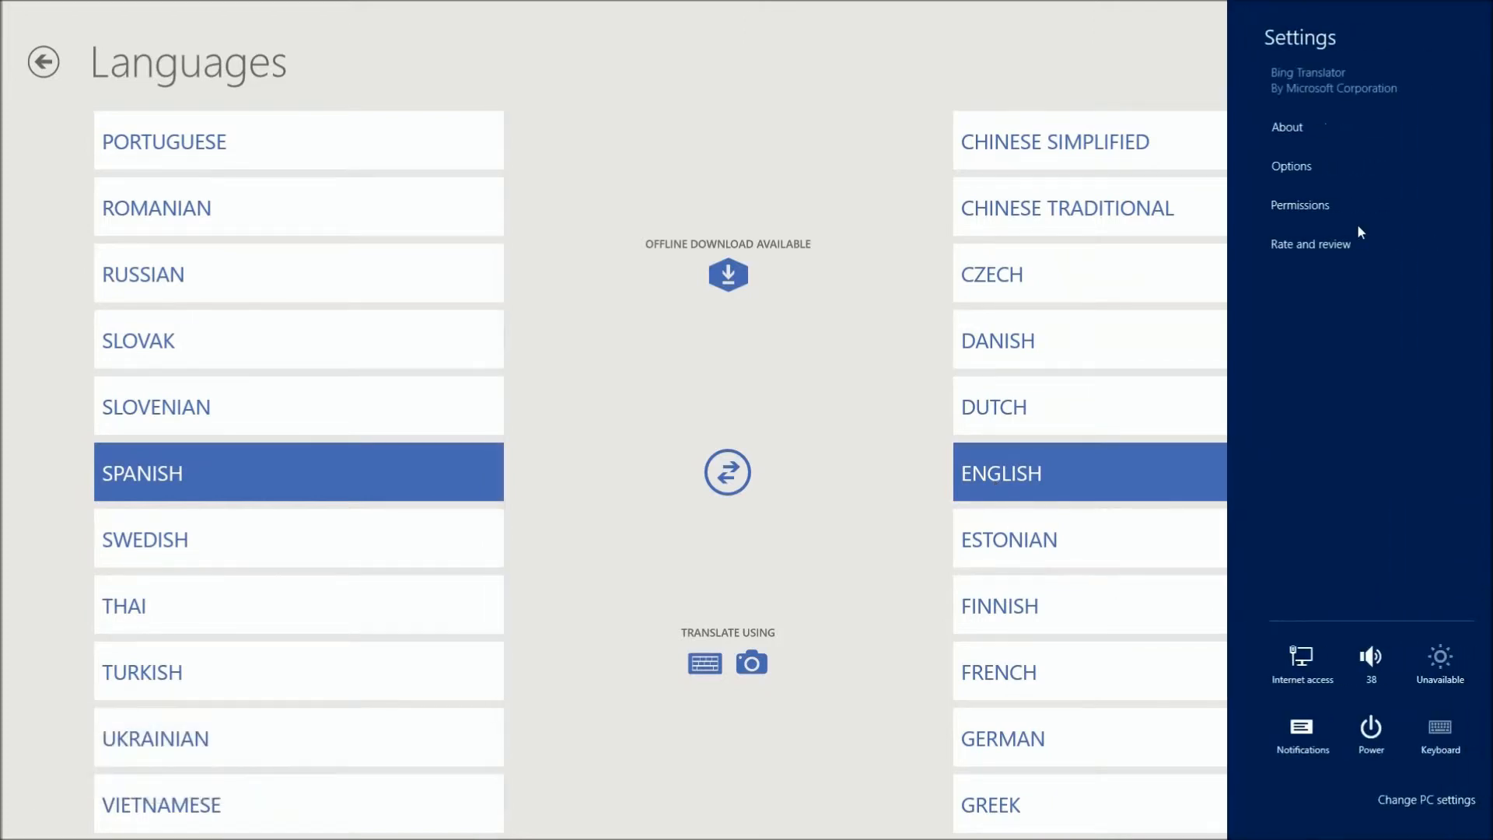
- Open Options to view image sharing on and the 300-translation history limit
left_click(1291, 166)
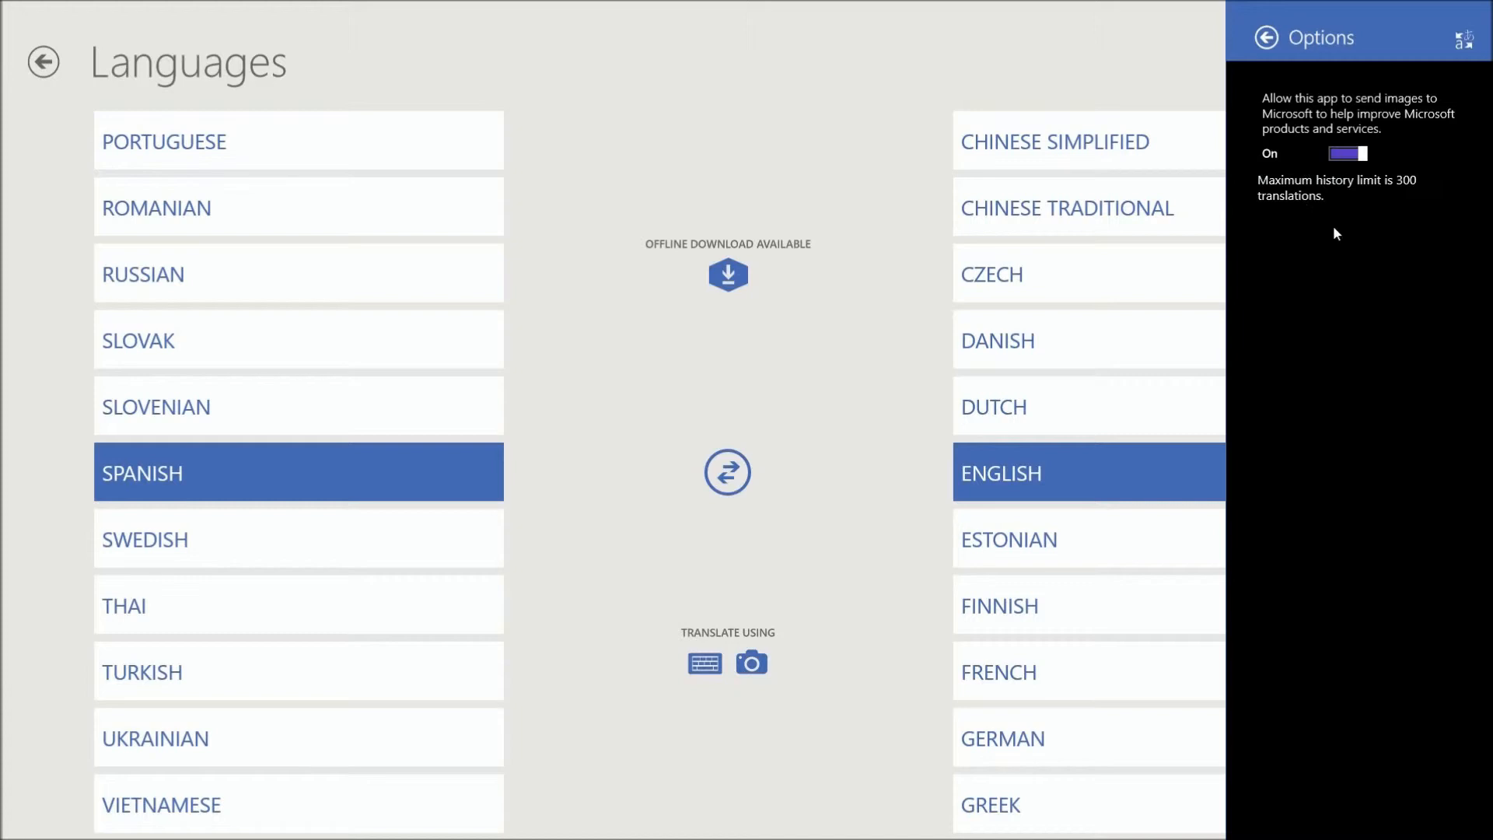
mouse_move(1365, 204)
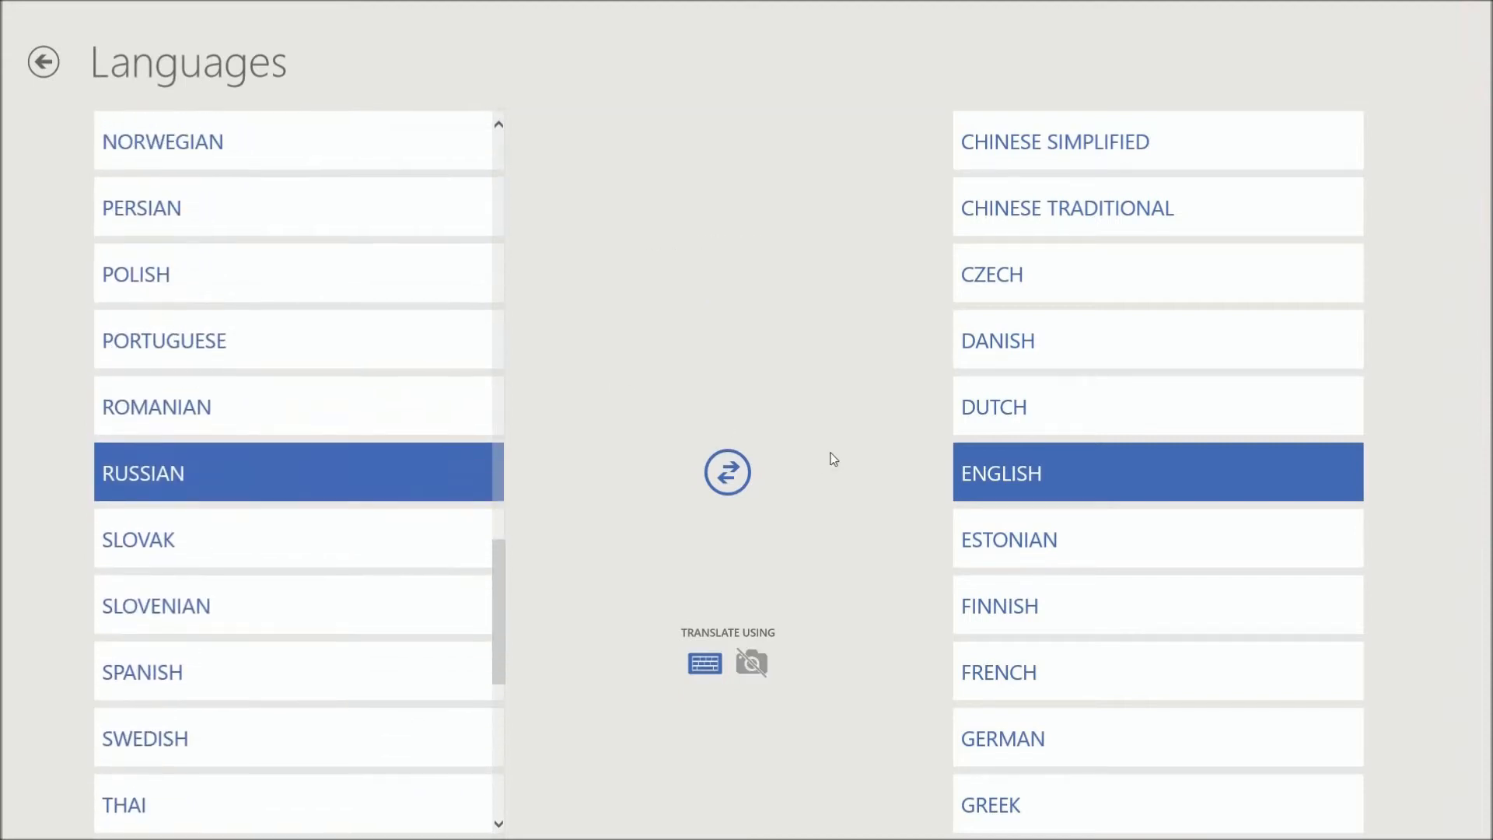
mouse_move(825, 444)
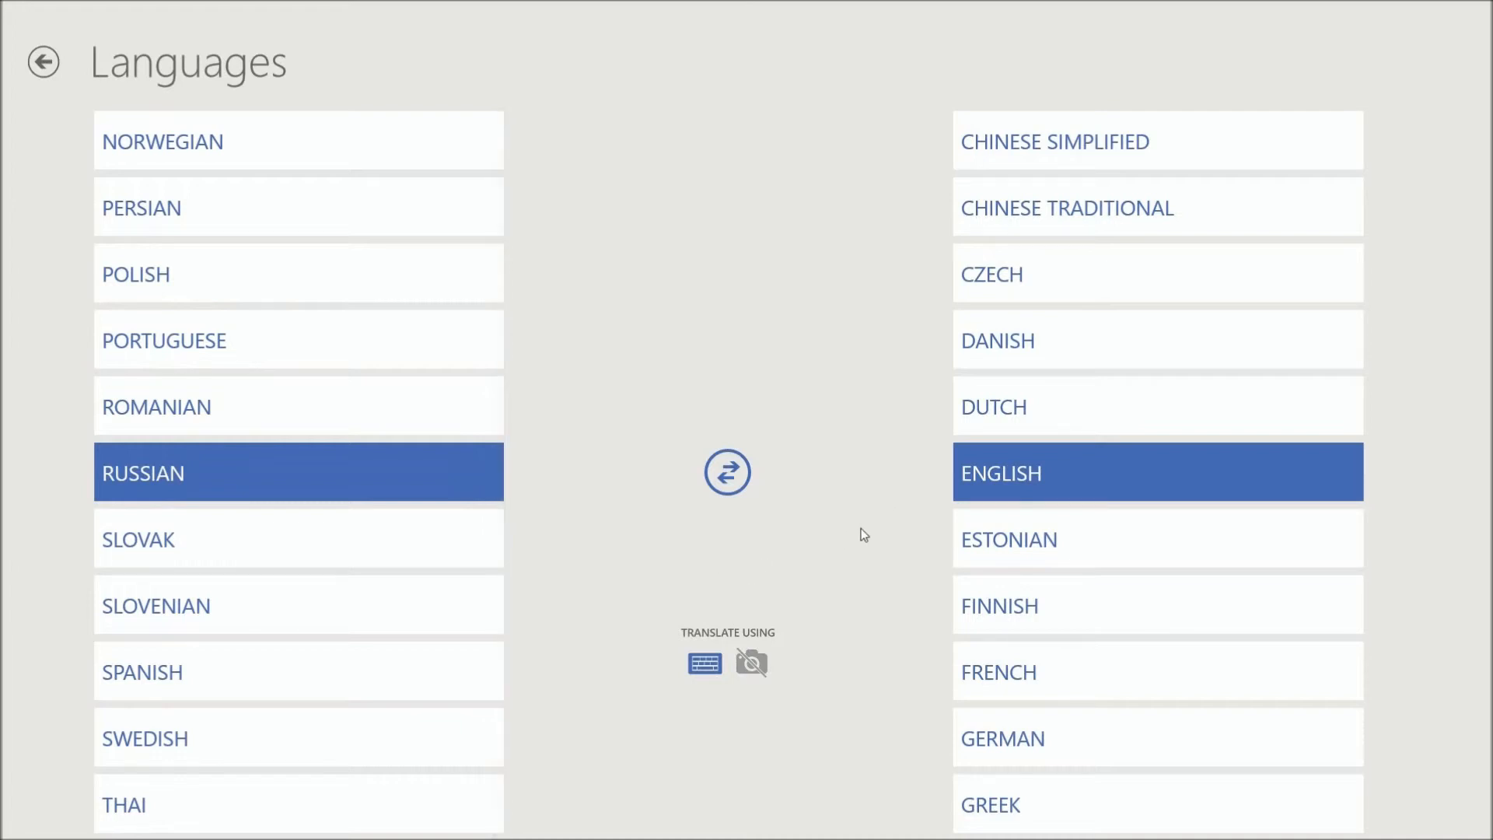
mouse_move(619, 658)
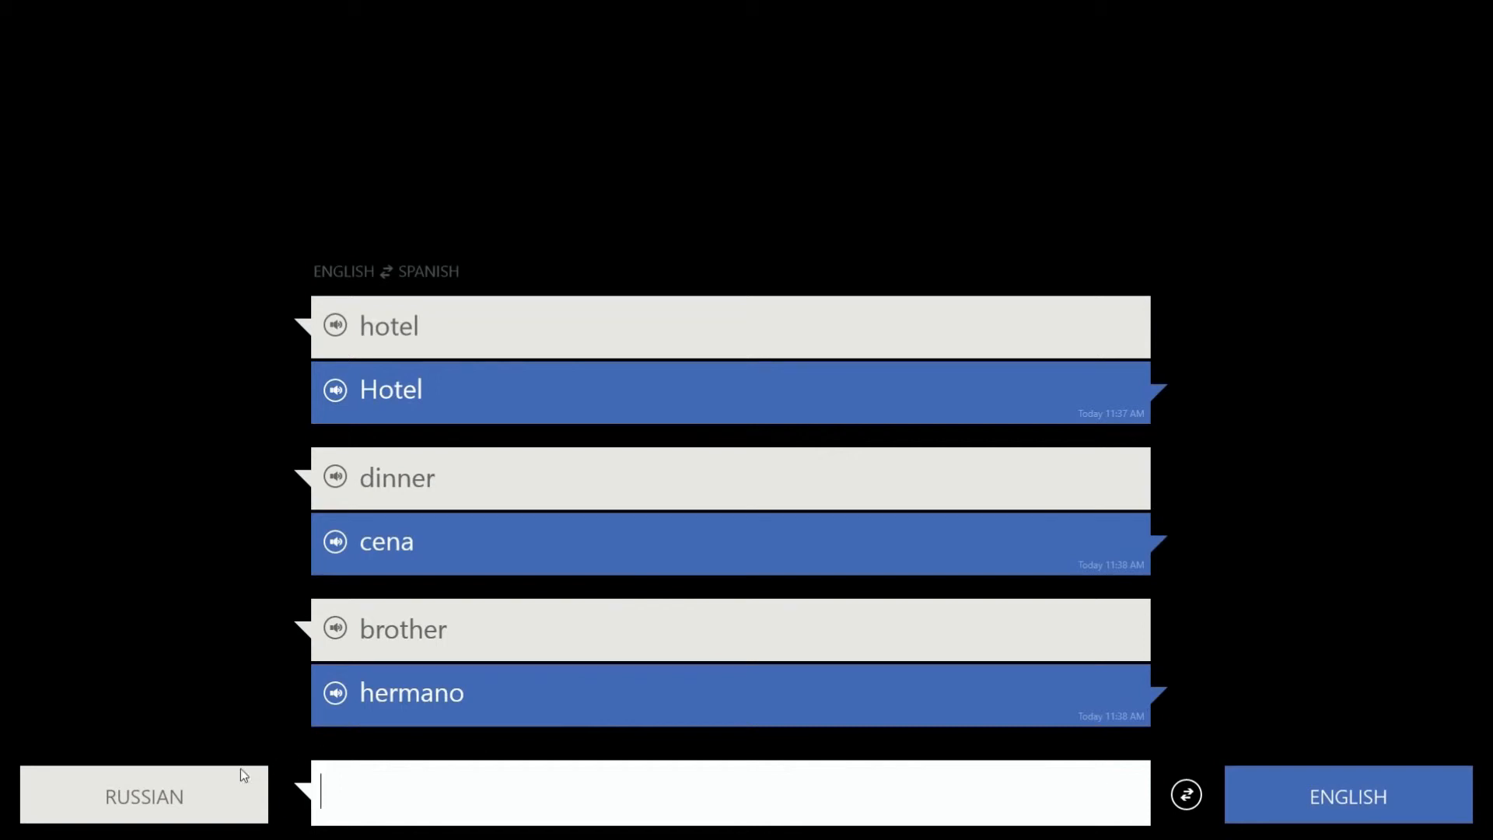
- Reopen the language choices and swap so English translates into Russian
left_click(143, 796)
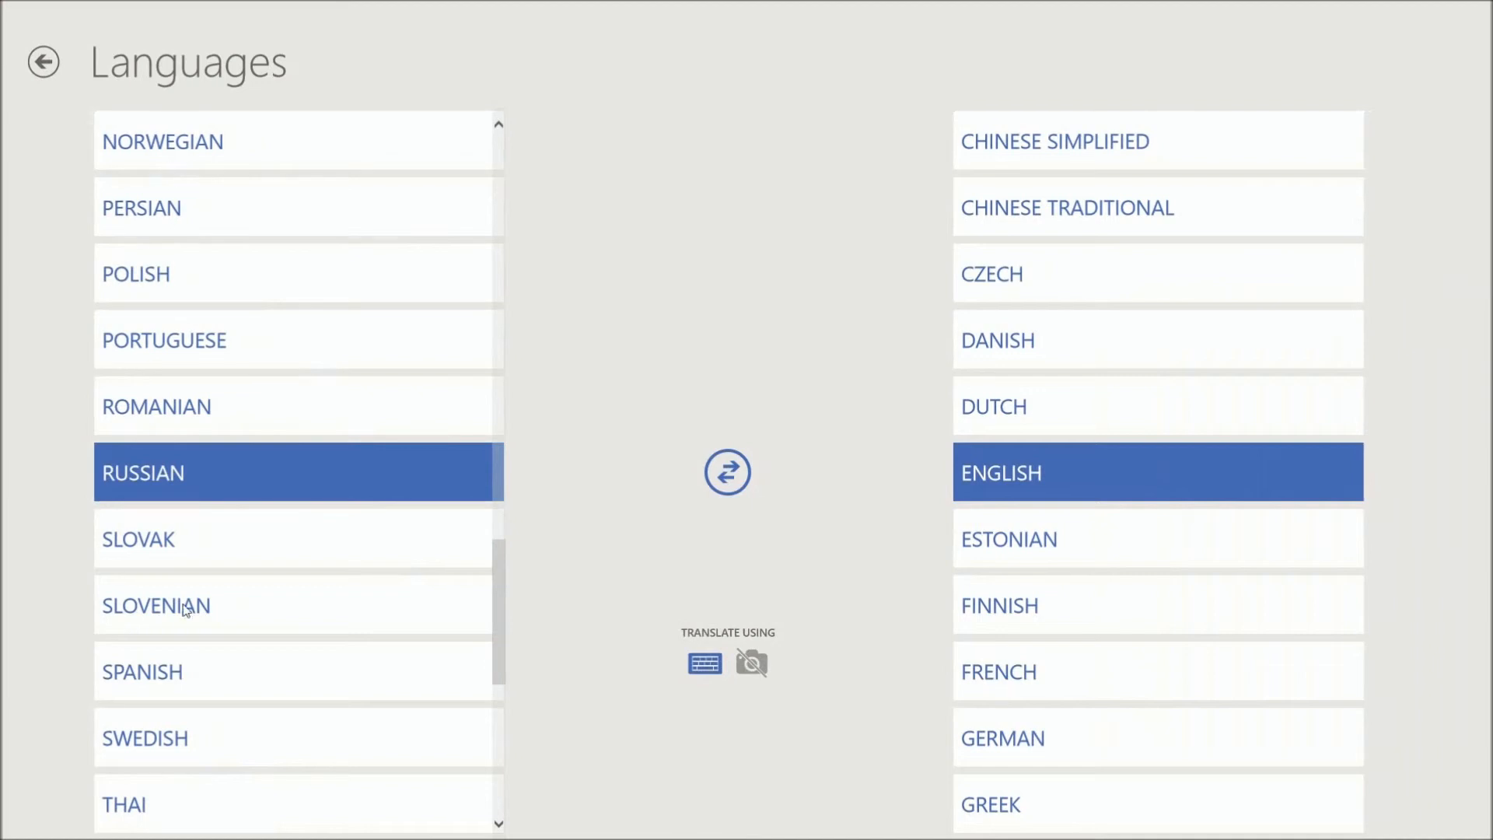
mouse_move(692, 476)
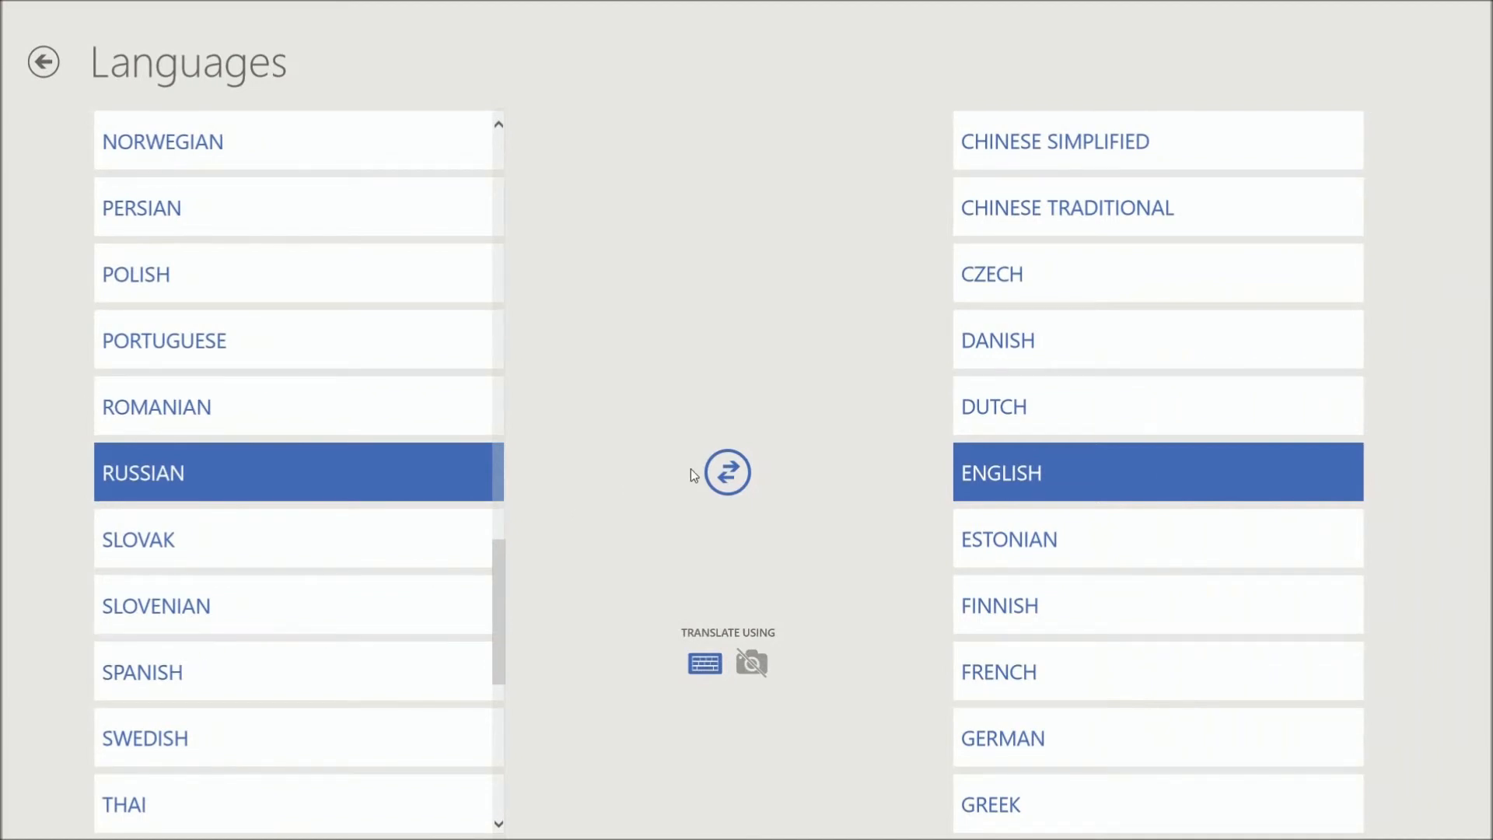
left_click(727, 472)
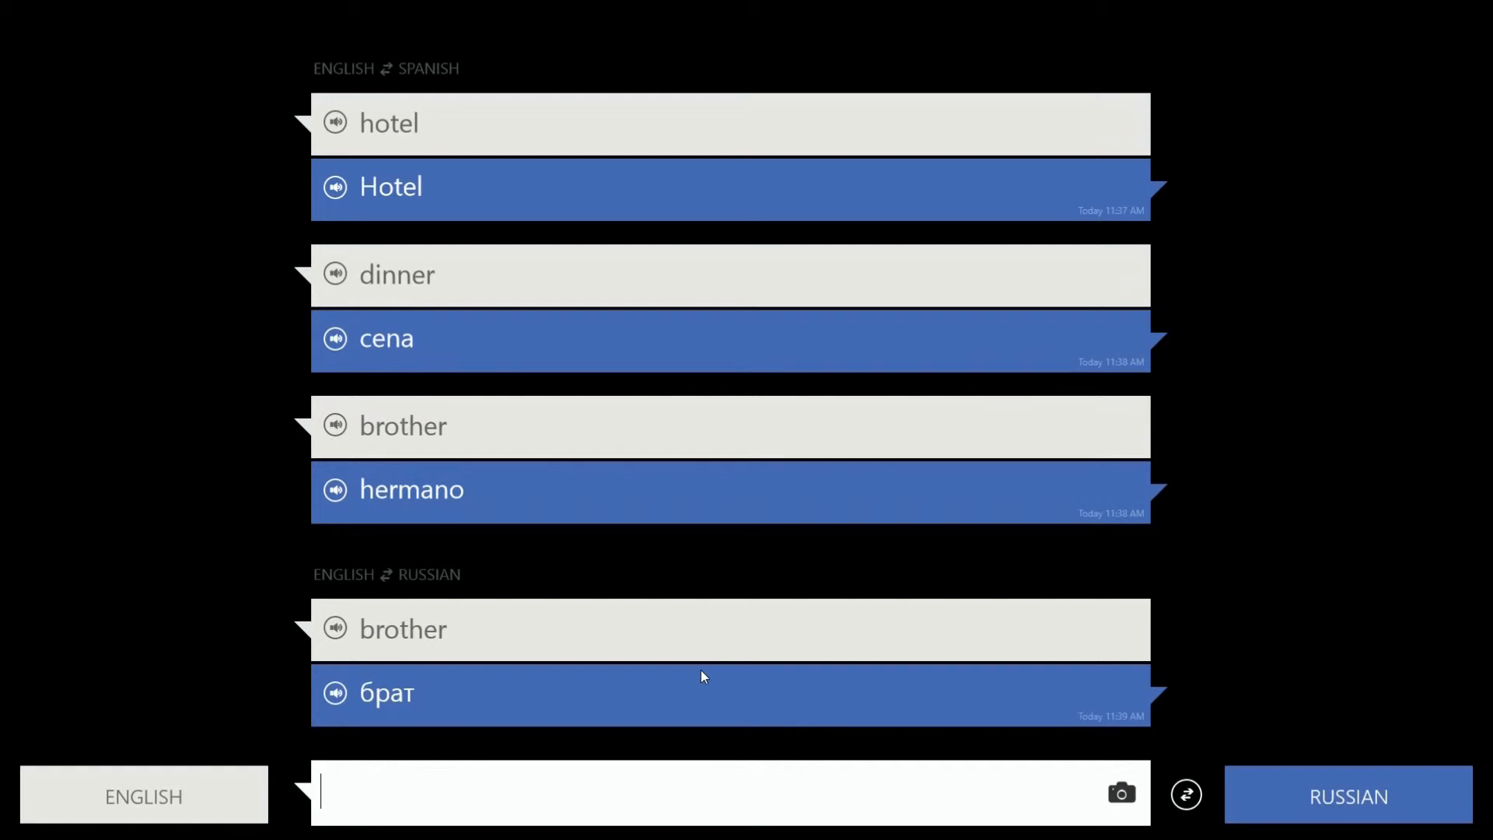
- Hear "брат" spoken aloud and translate "dinner" into Russian
left_click(335, 694)
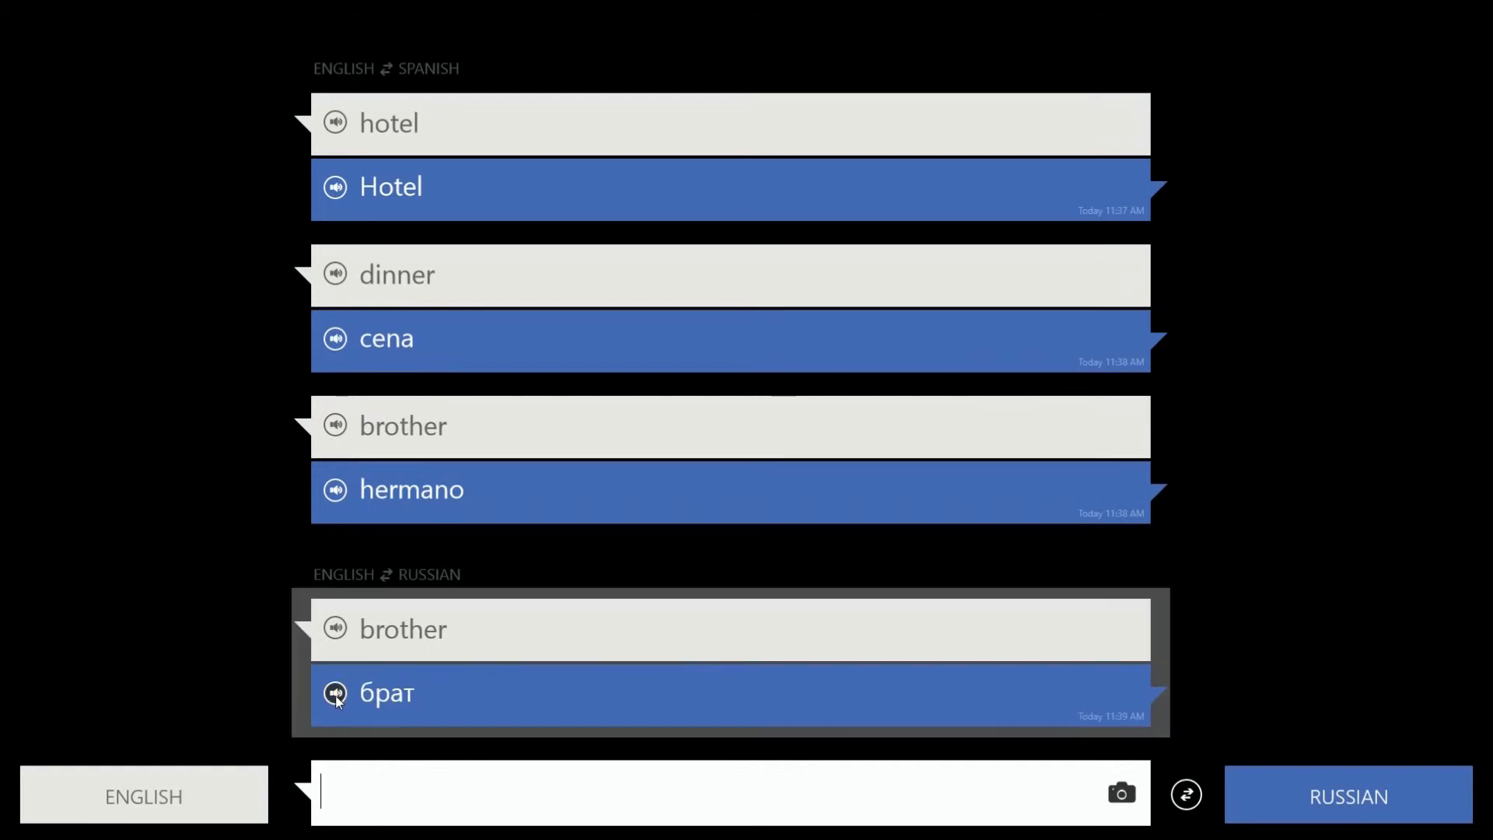
left_click(336, 694)
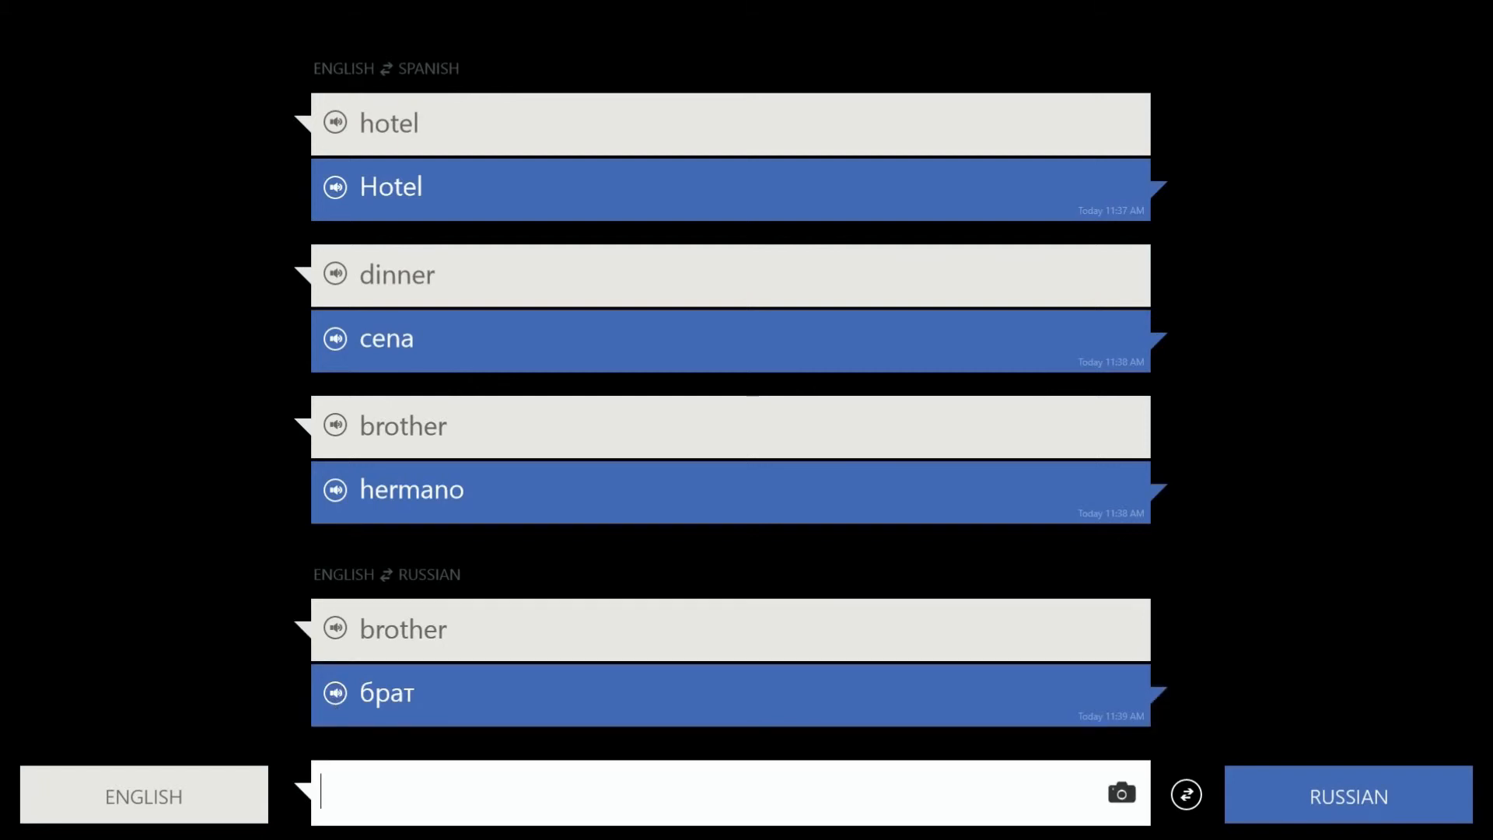
type("din")
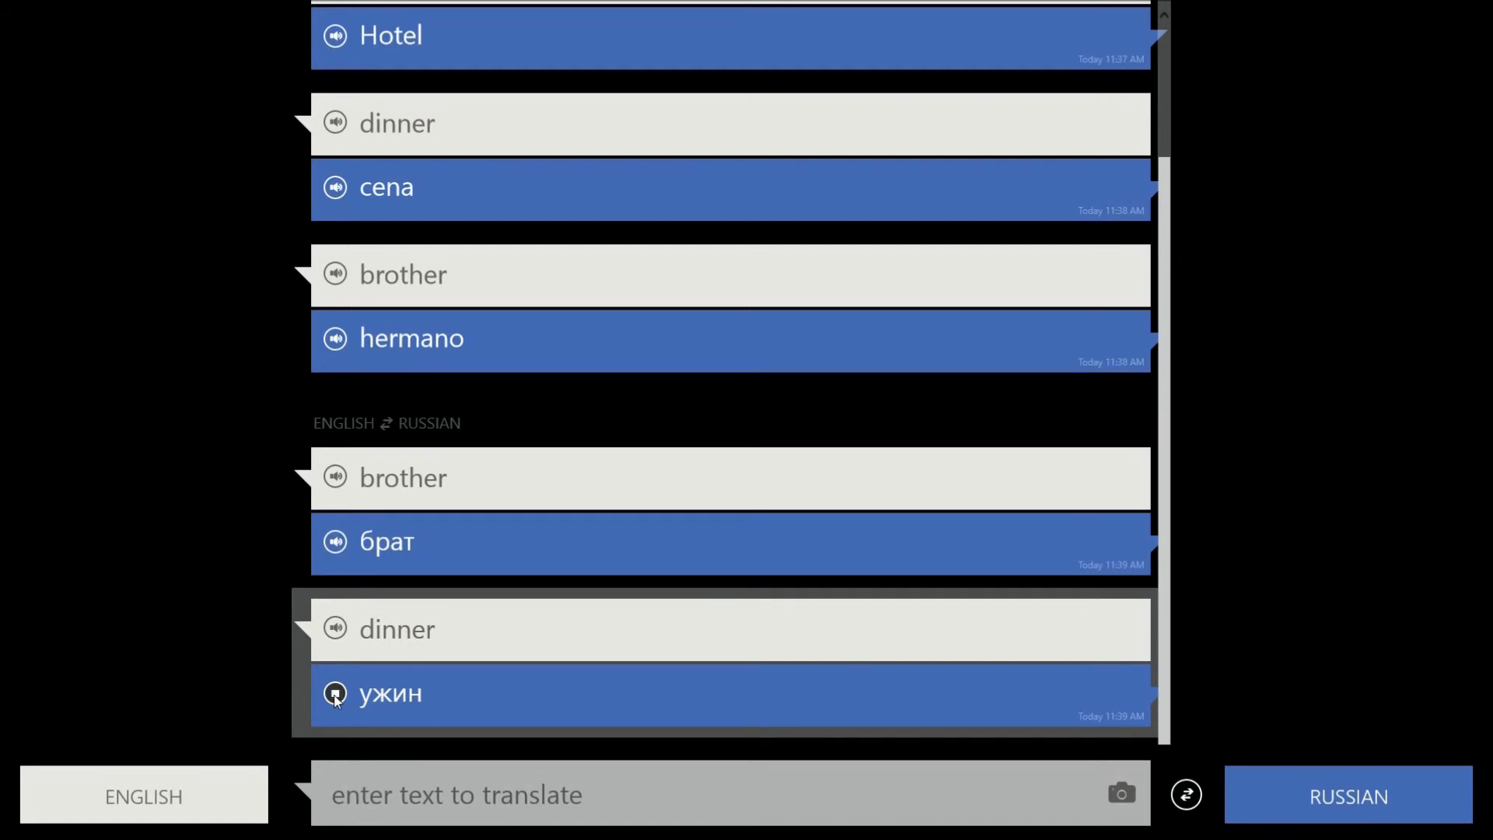
mouse_move(427, 670)
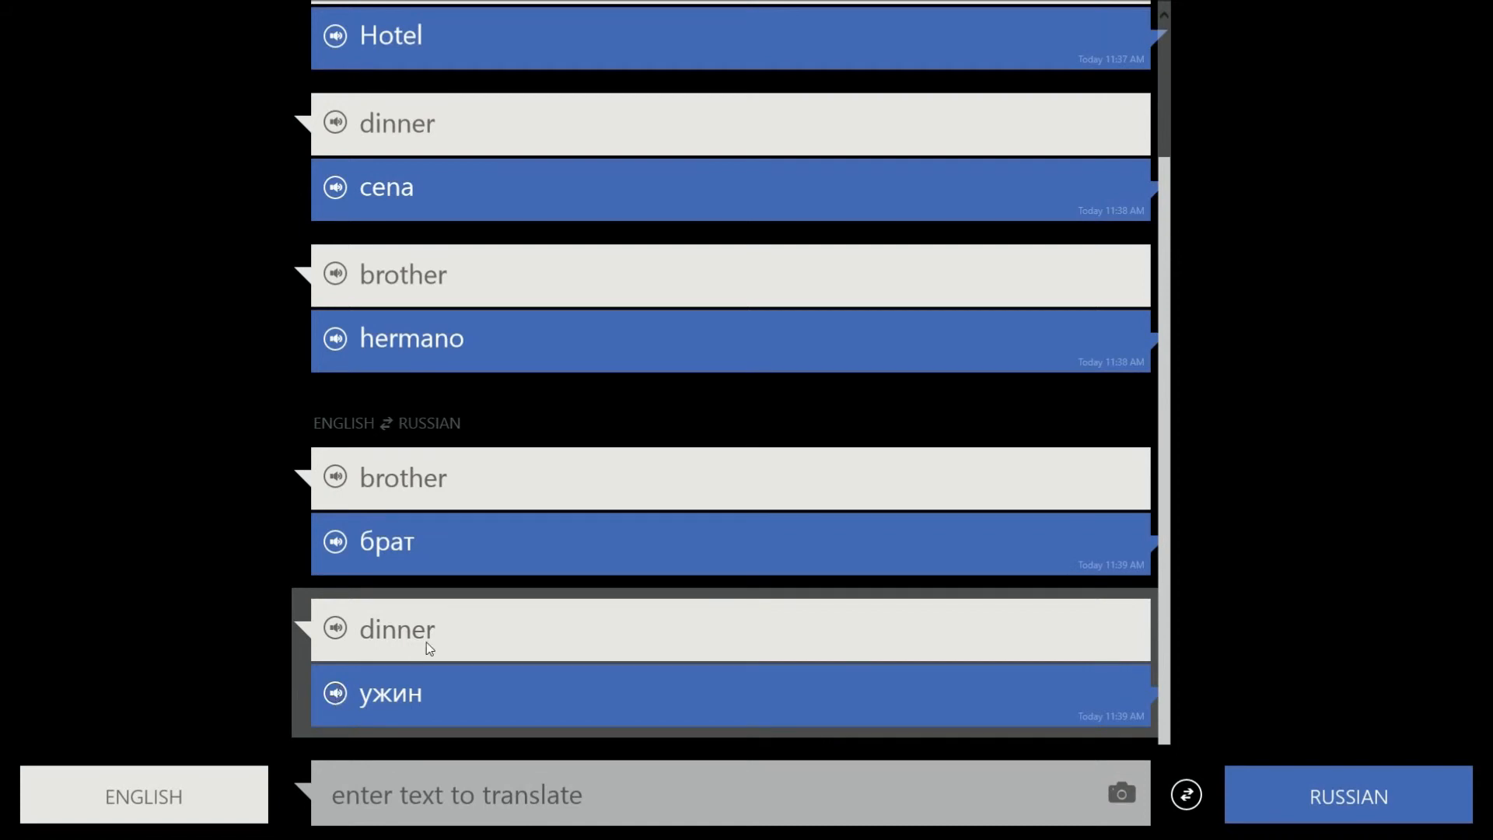
mouse_move(913, 416)
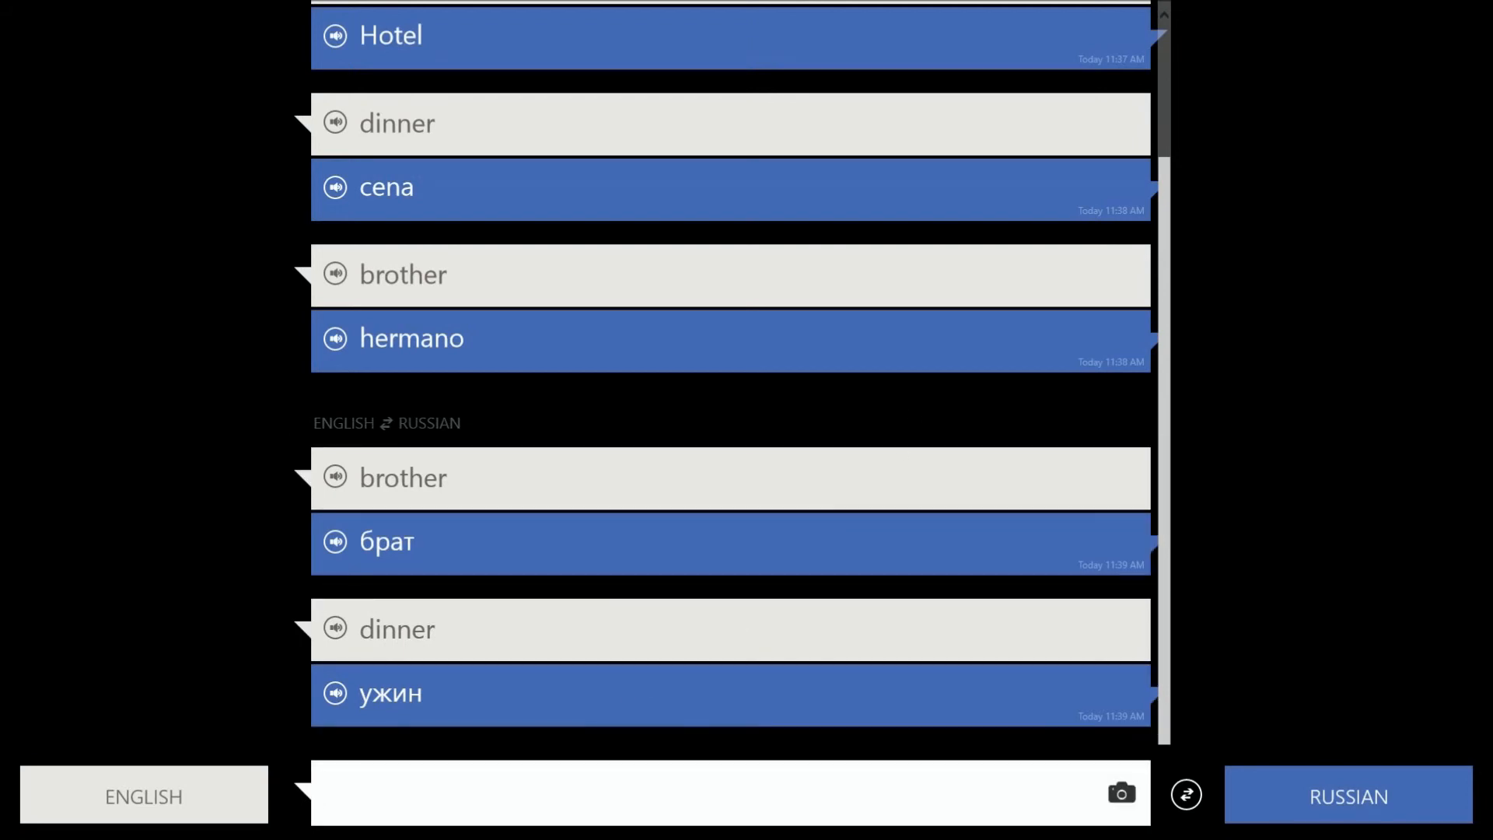
- Translate "how do i get to the train station" into Russian
type("how")
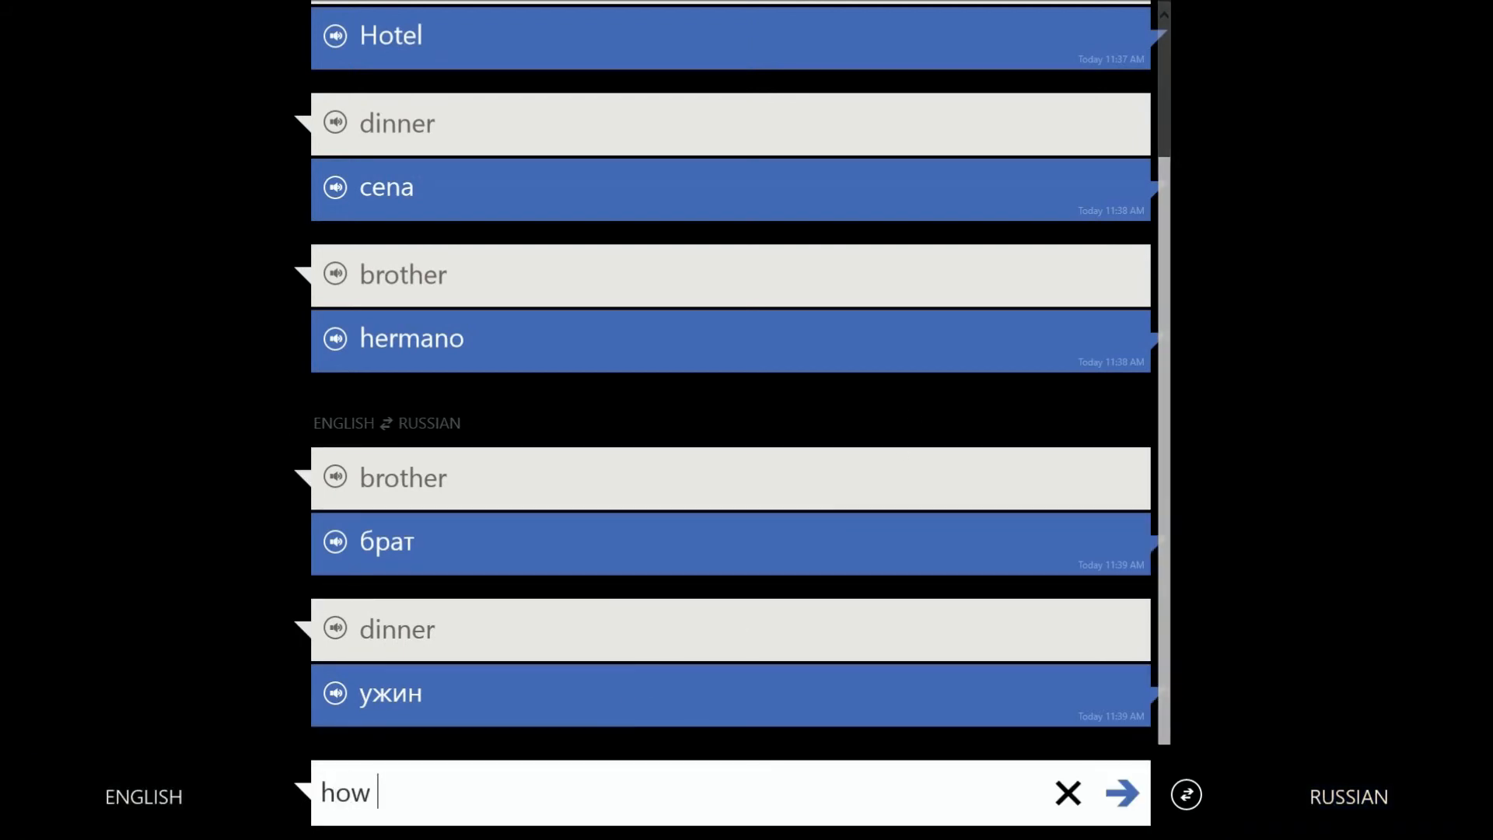
type("do i get t")
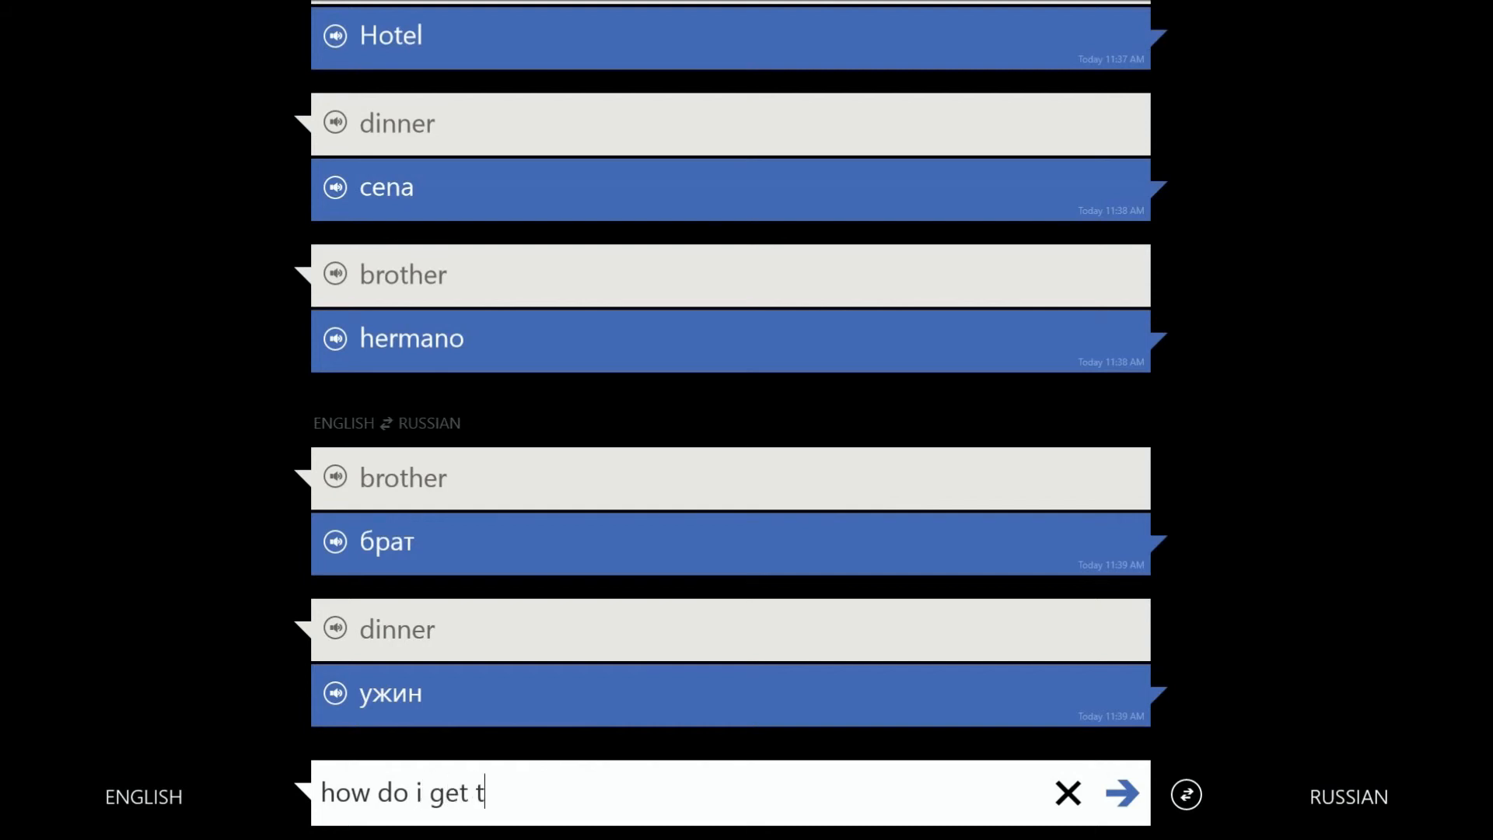
type("o the trai")
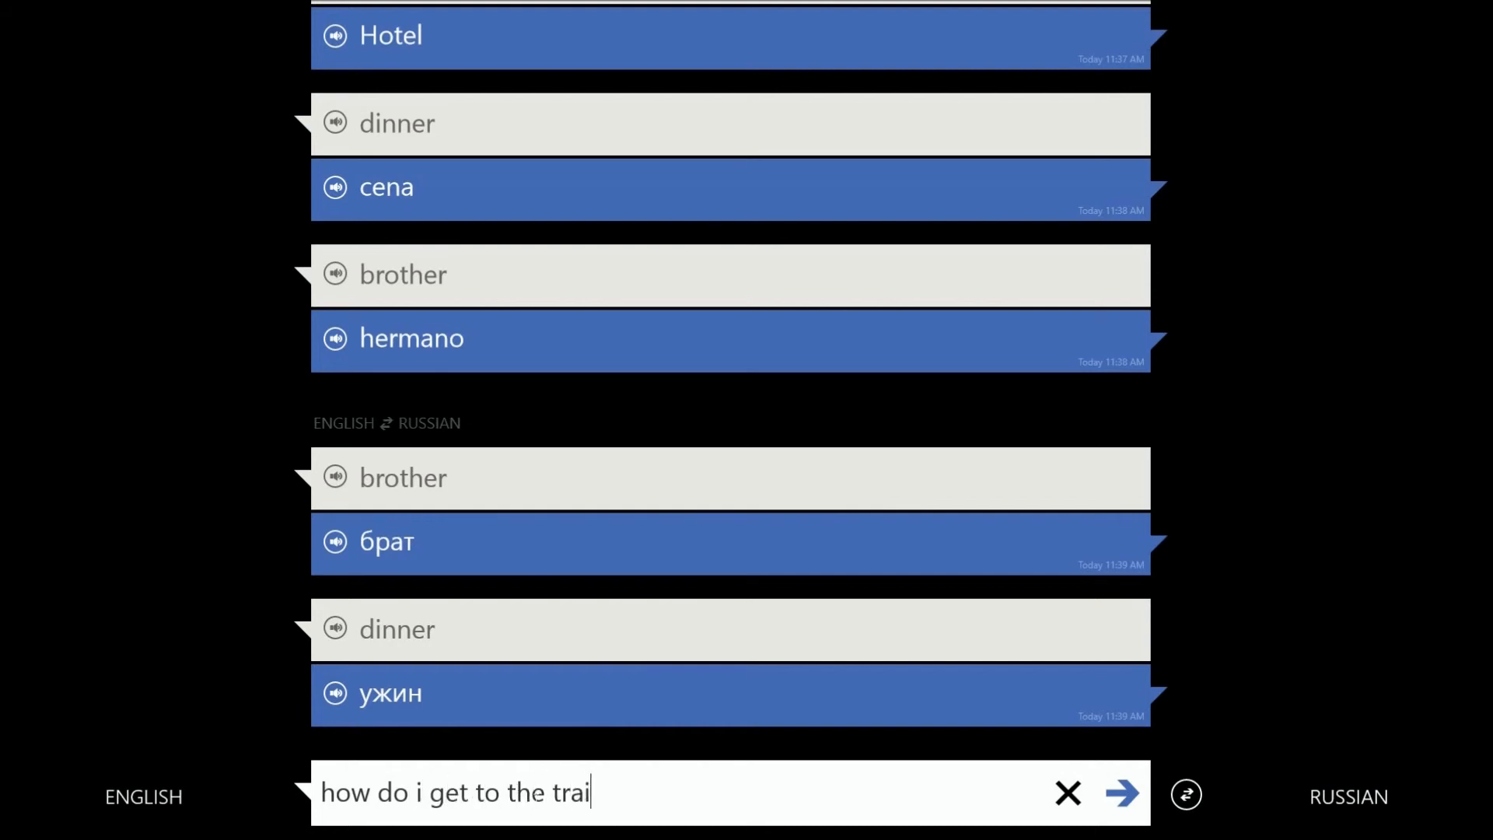
type("n station")
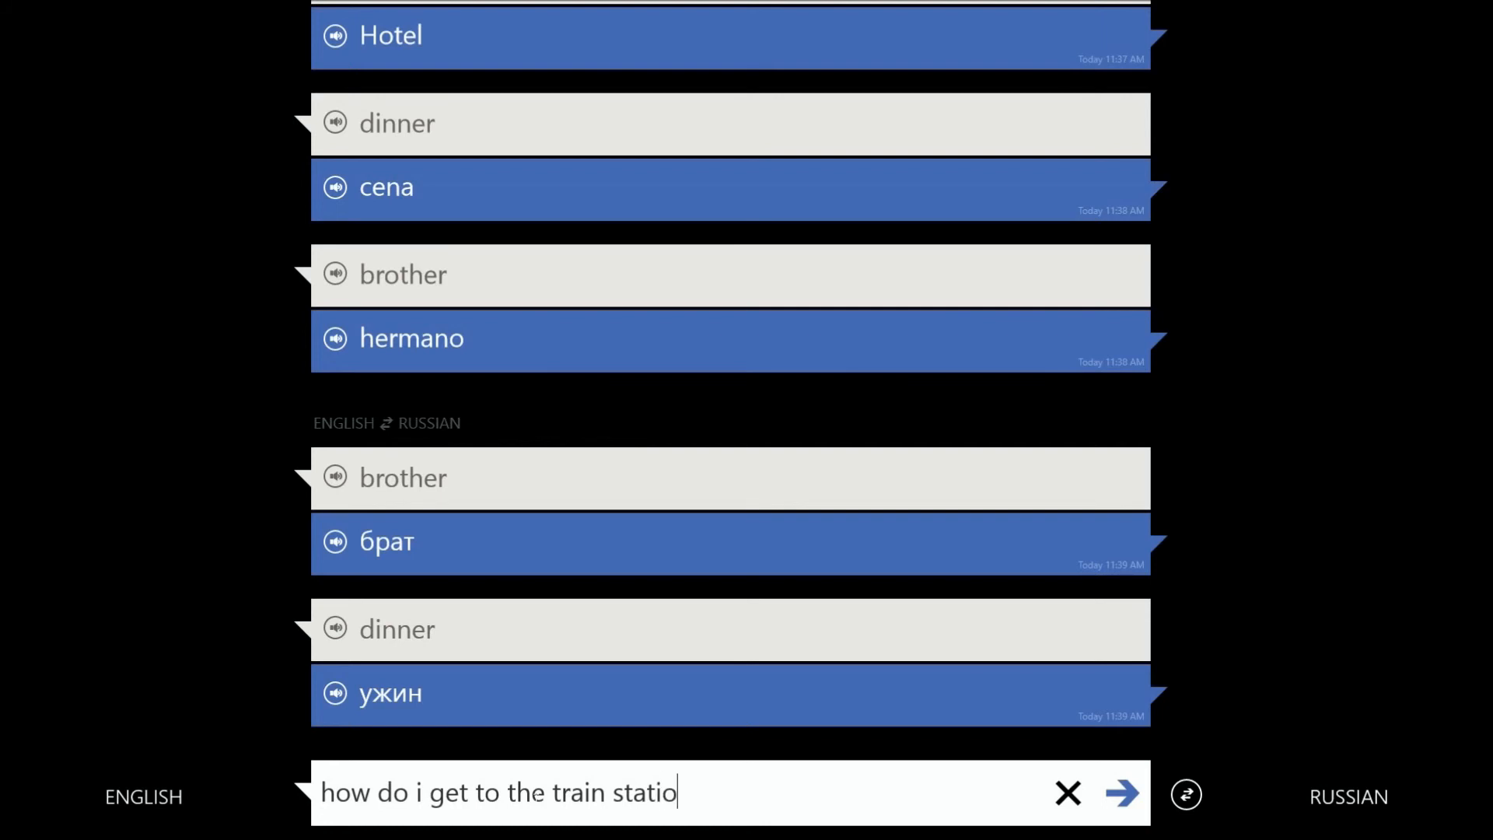
left_click(1123, 794)
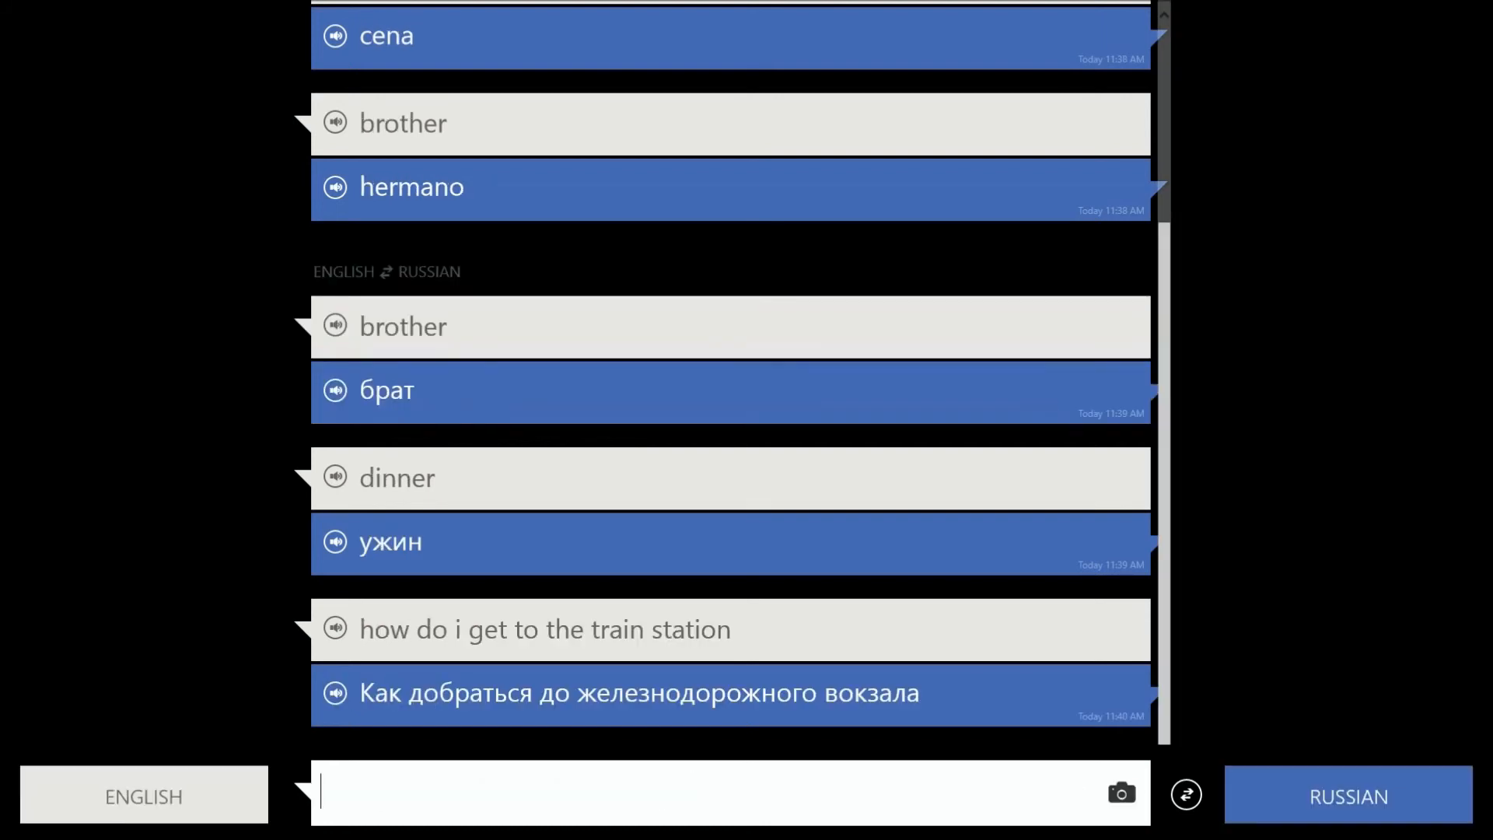